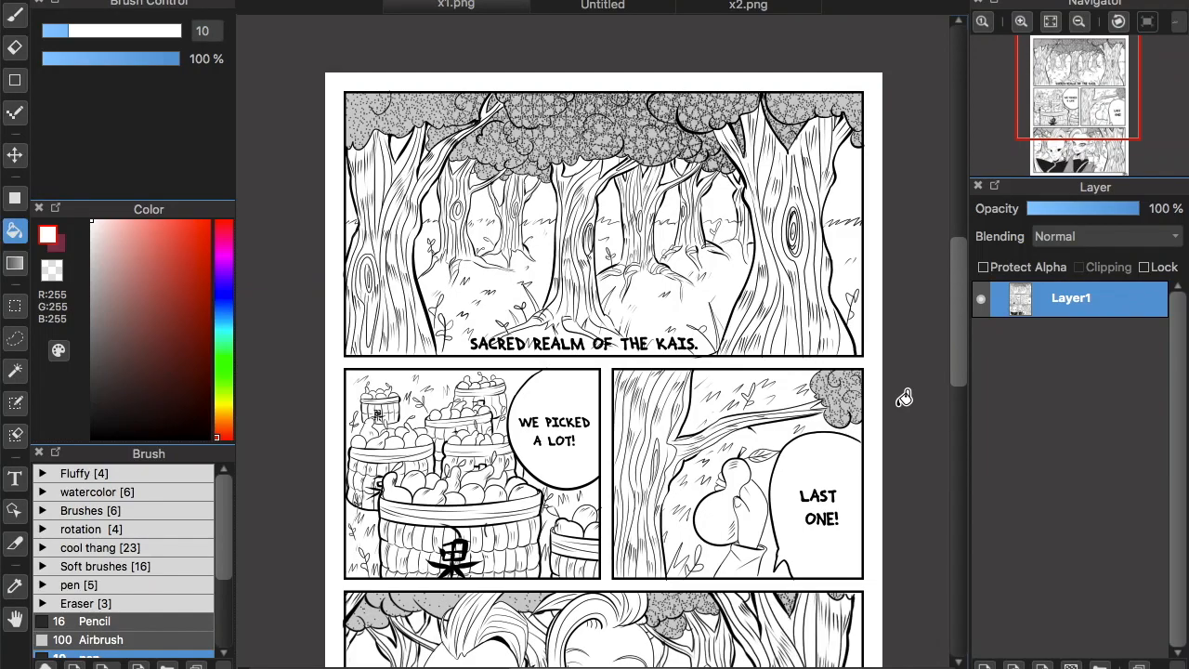
Look through example pages x1.png and x2.png, then return to the blank Untitled canvas
{"action": "left_click", "coordinate": [602, 6]}
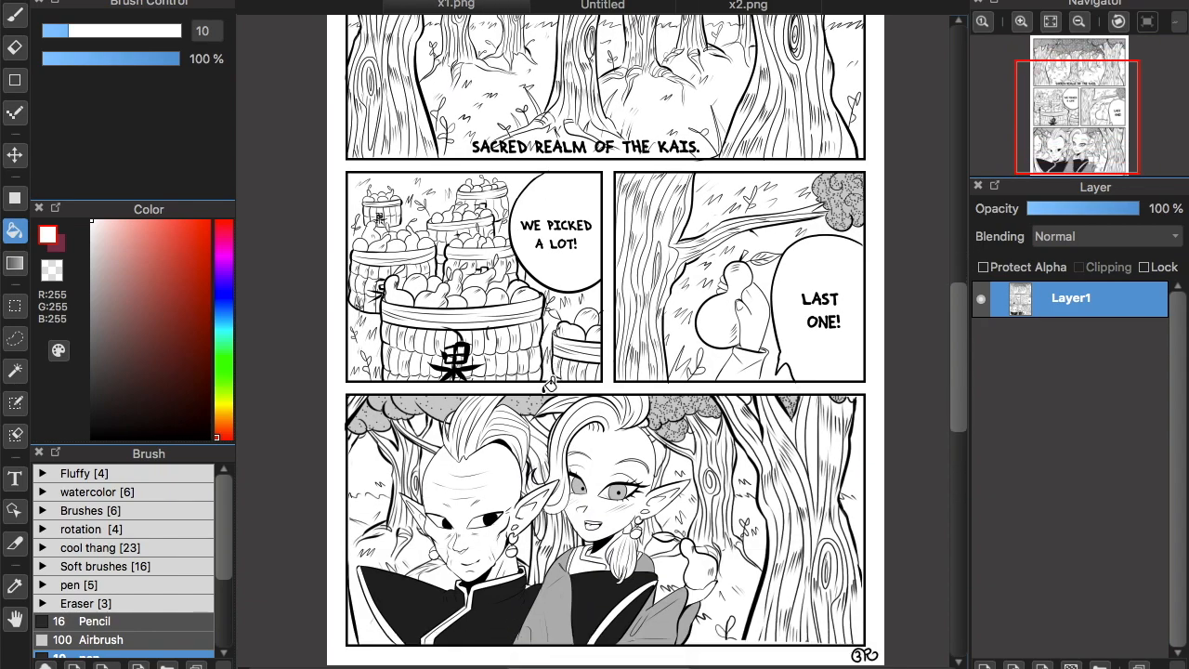
{"action": "scroll", "scroll_direction": "down", "scroll_amount": 3}
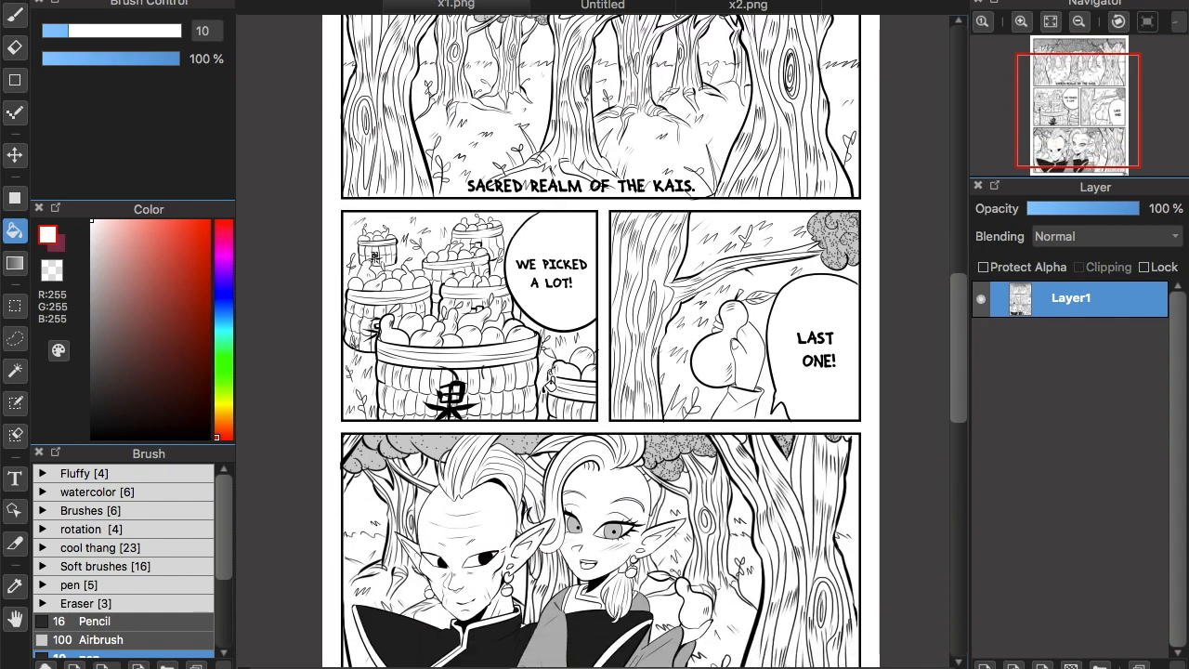
{"action": "left_click", "coordinate": [745, 5]}
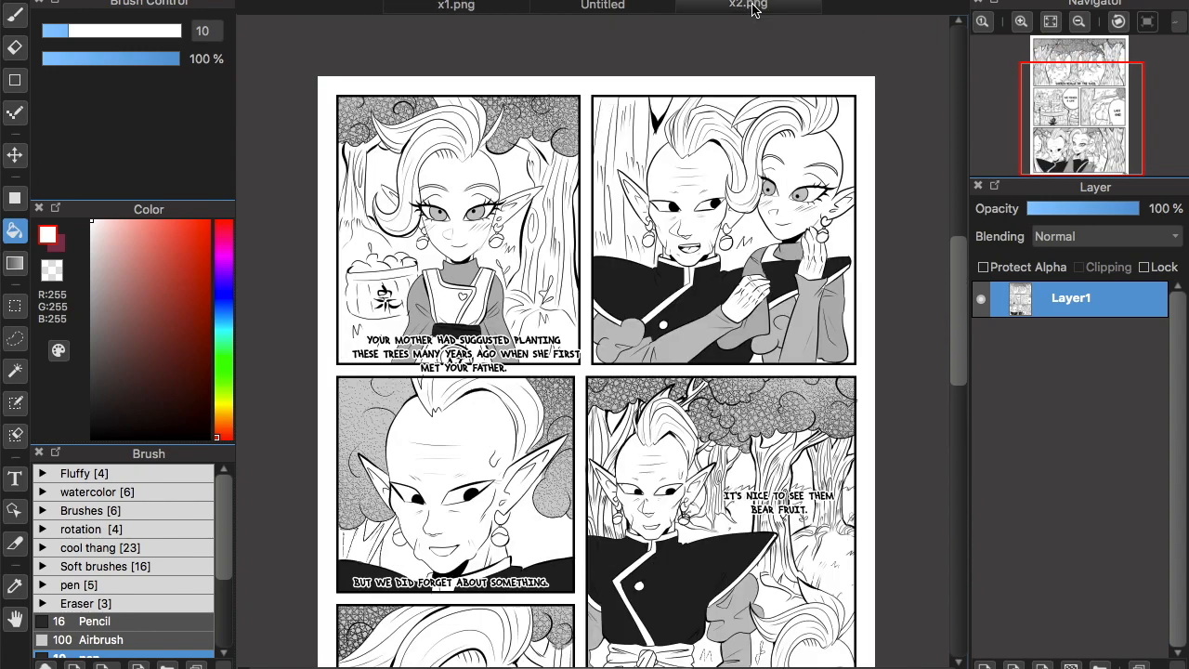
{"action": "scroll", "scroll_direction": "down", "scroll_amount": 3}
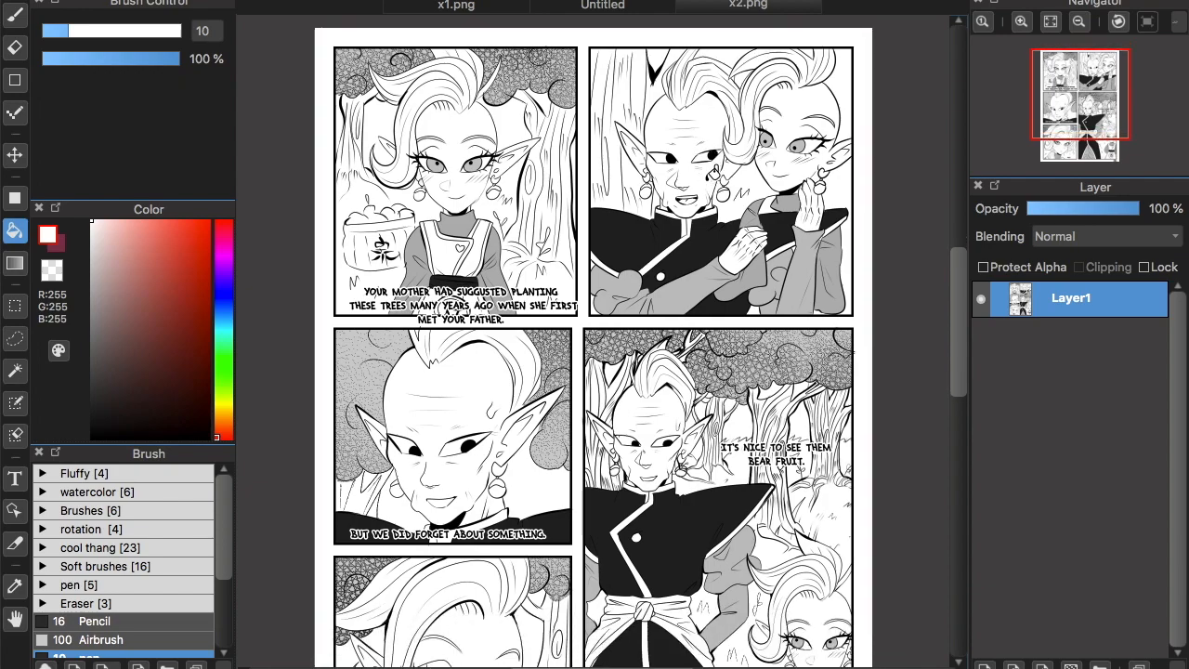
{"action": "left_click", "coordinate": [602, 6]}
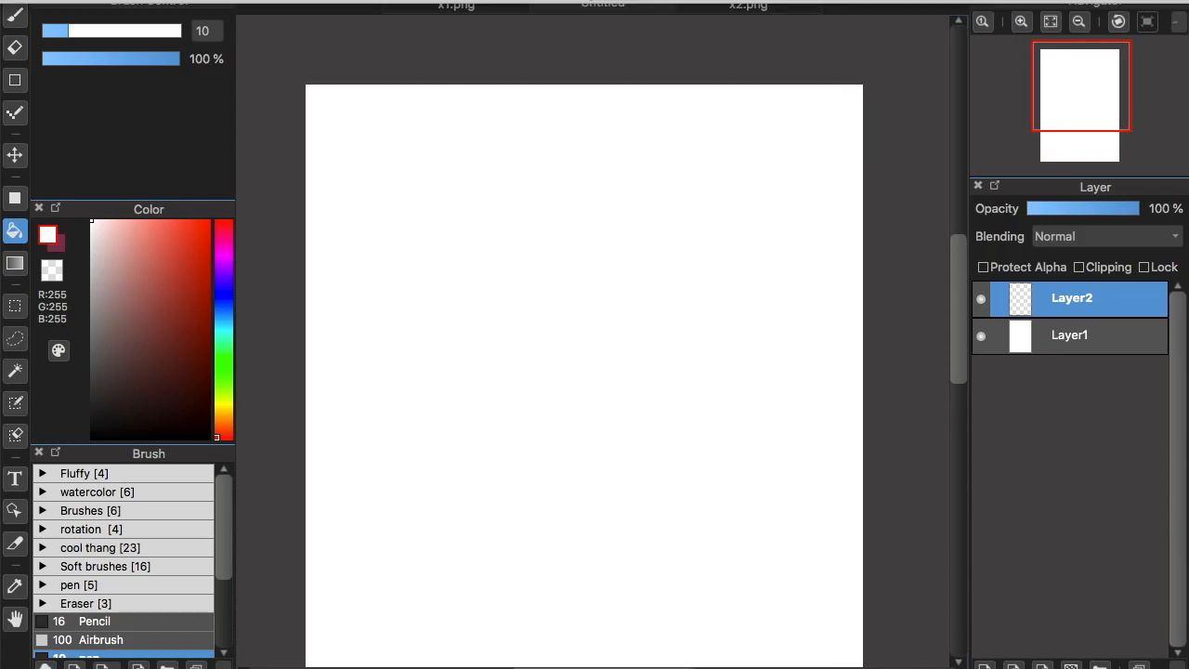
Create a new Standard 1200 × 1700 px page with a white background colour
{"action": "left_click", "coordinate": [206, 5]}
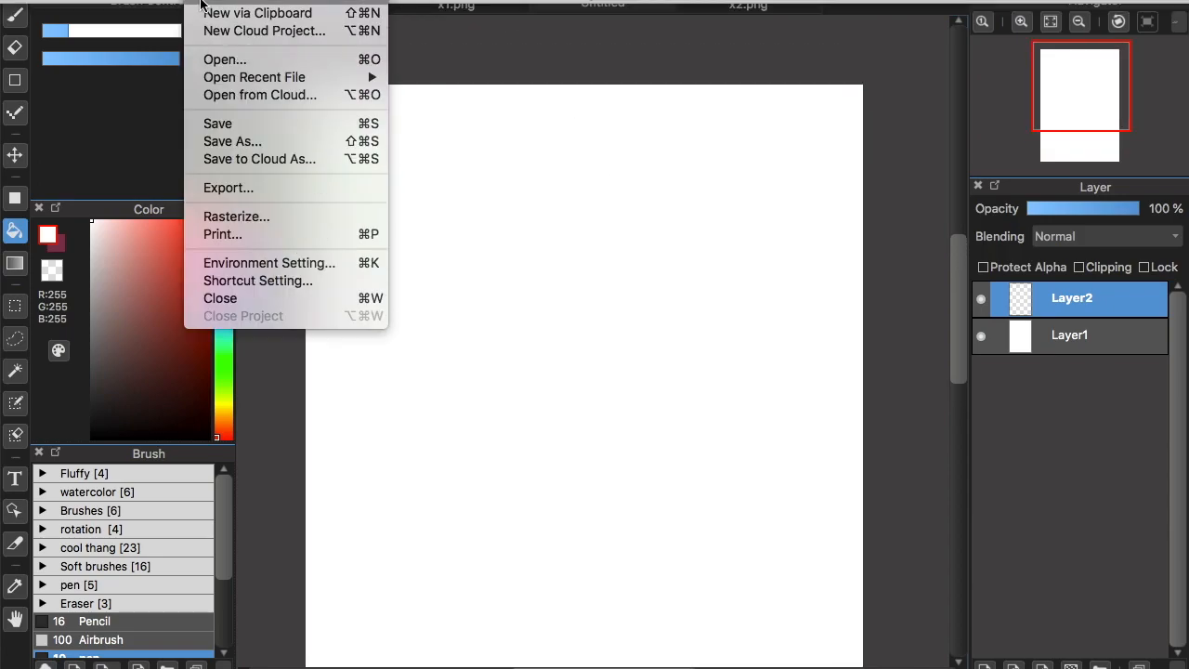
{"action": "left_click", "coordinate": [263, 12]}
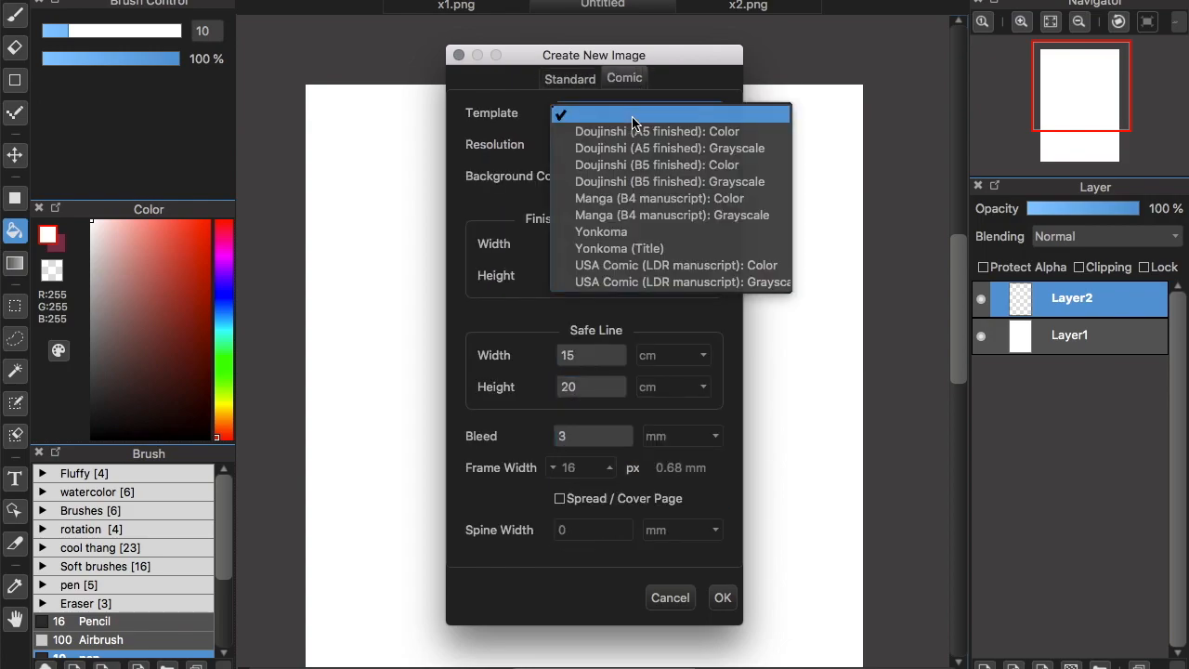
{"action": "mouse_move", "coordinate": [669, 148]}
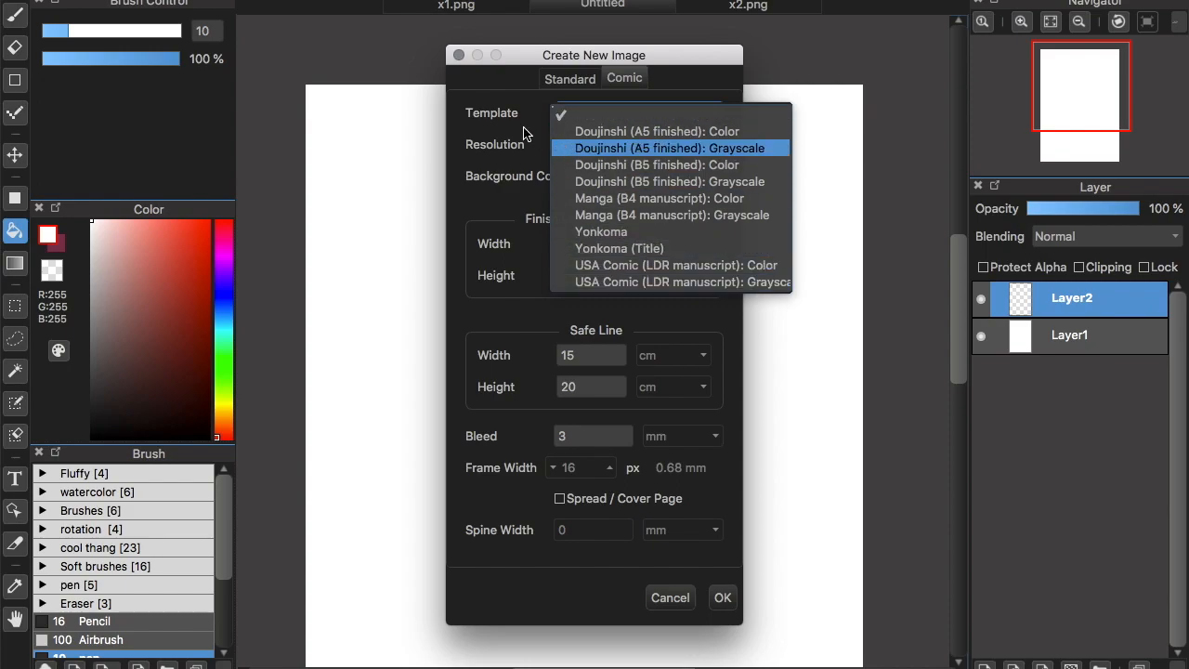
{"action": "left_click", "coordinate": [570, 78]}
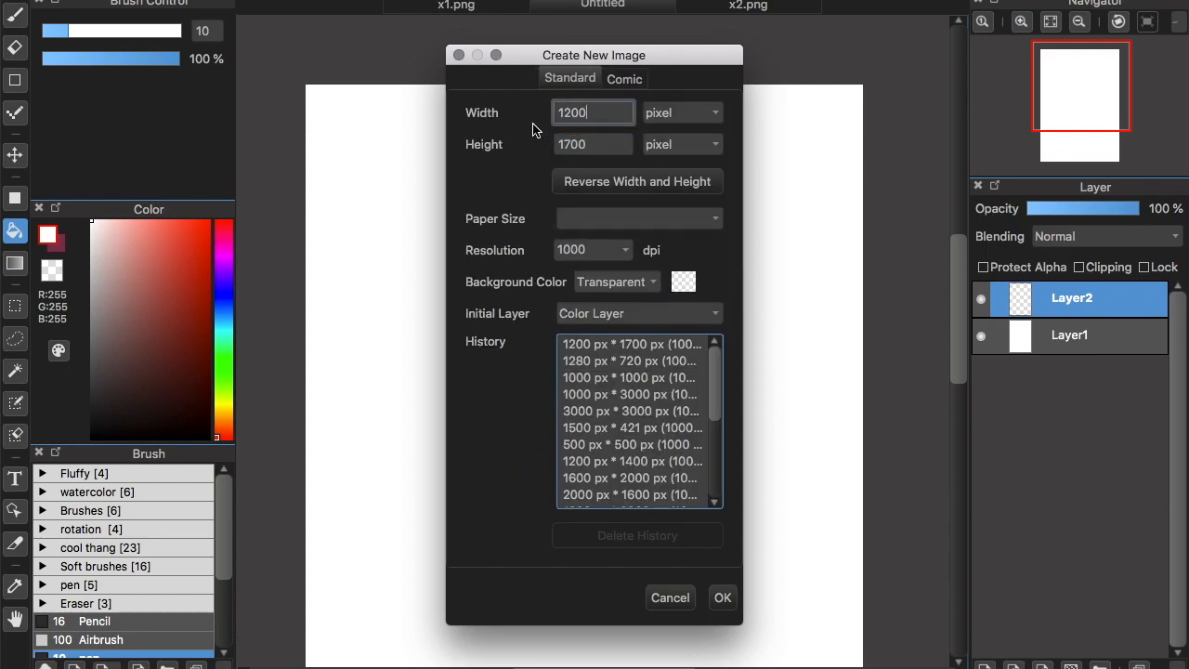
{"action": "left_click", "coordinate": [560, 144]}
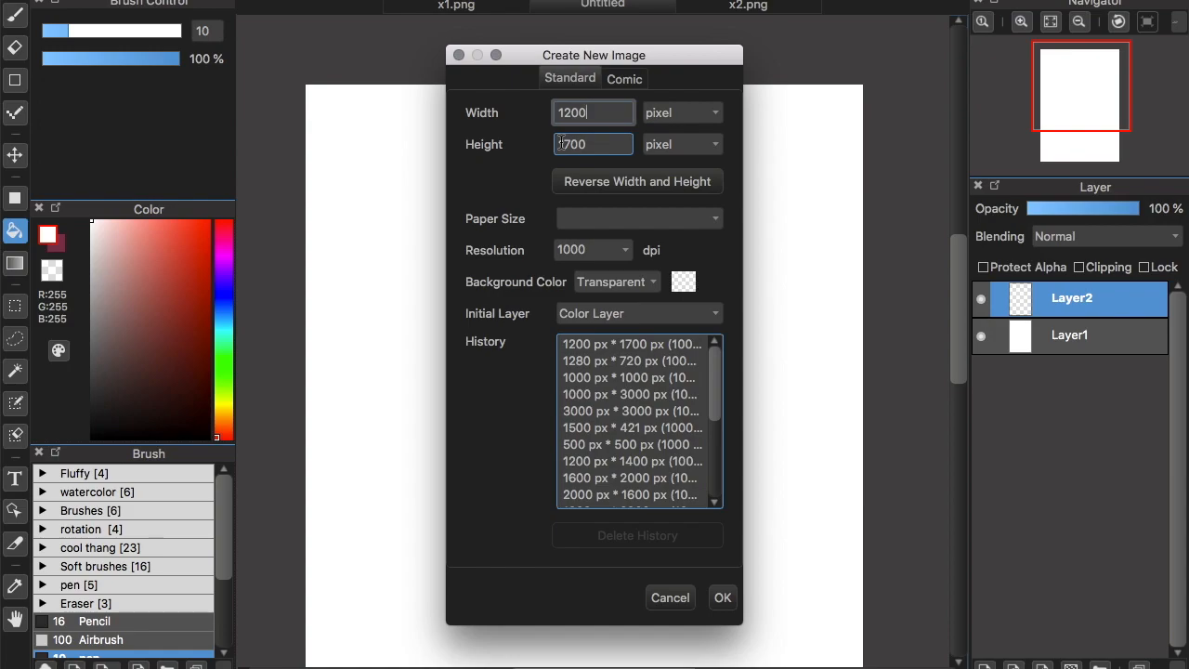
{"action": "left_click", "coordinate": [616, 281]}
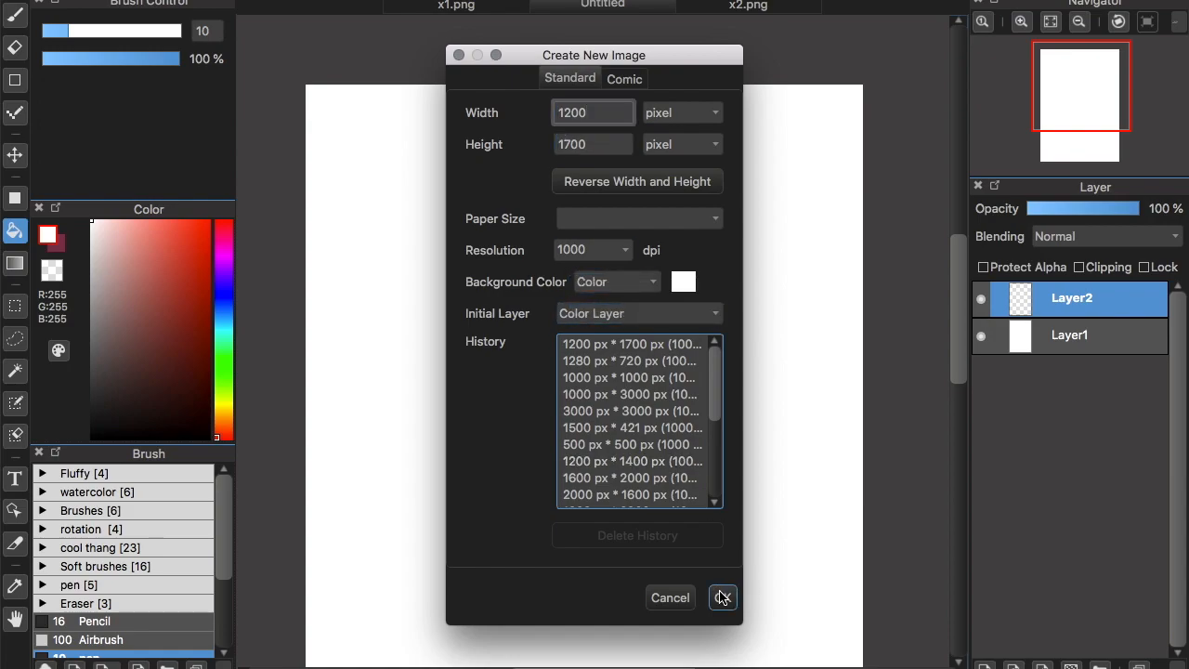
{"action": "left_click", "coordinate": [722, 597]}
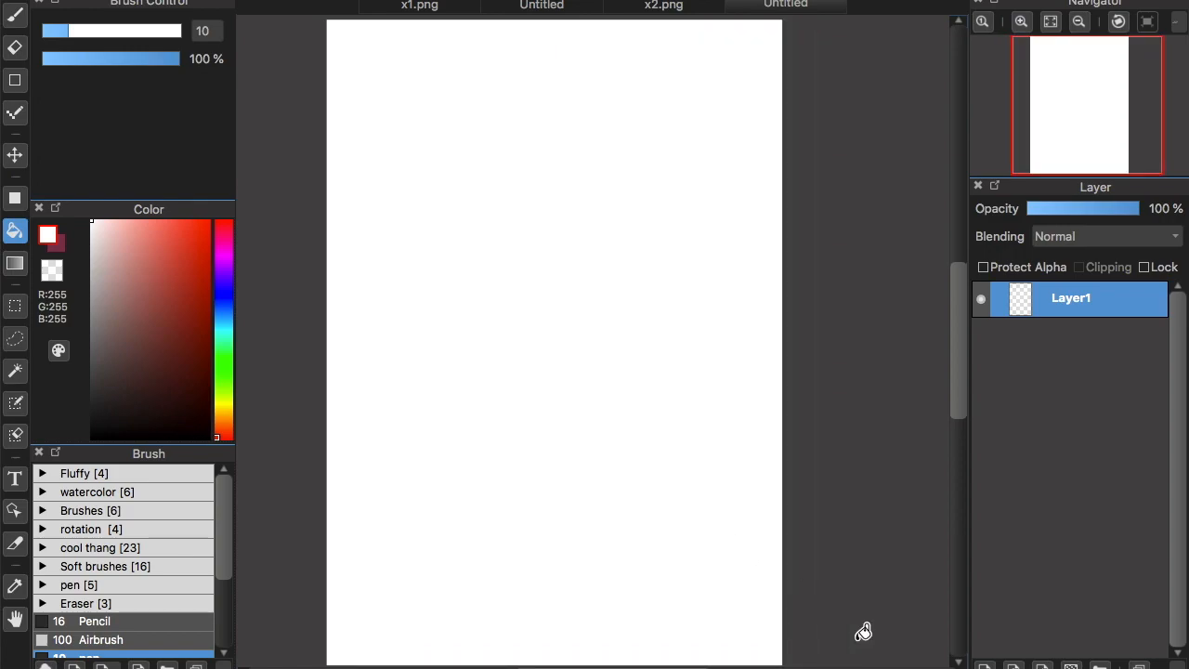
Add Layer2, set the colour to black, and rename the layer 'borders'
{"action": "left_click", "coordinate": [990, 663]}
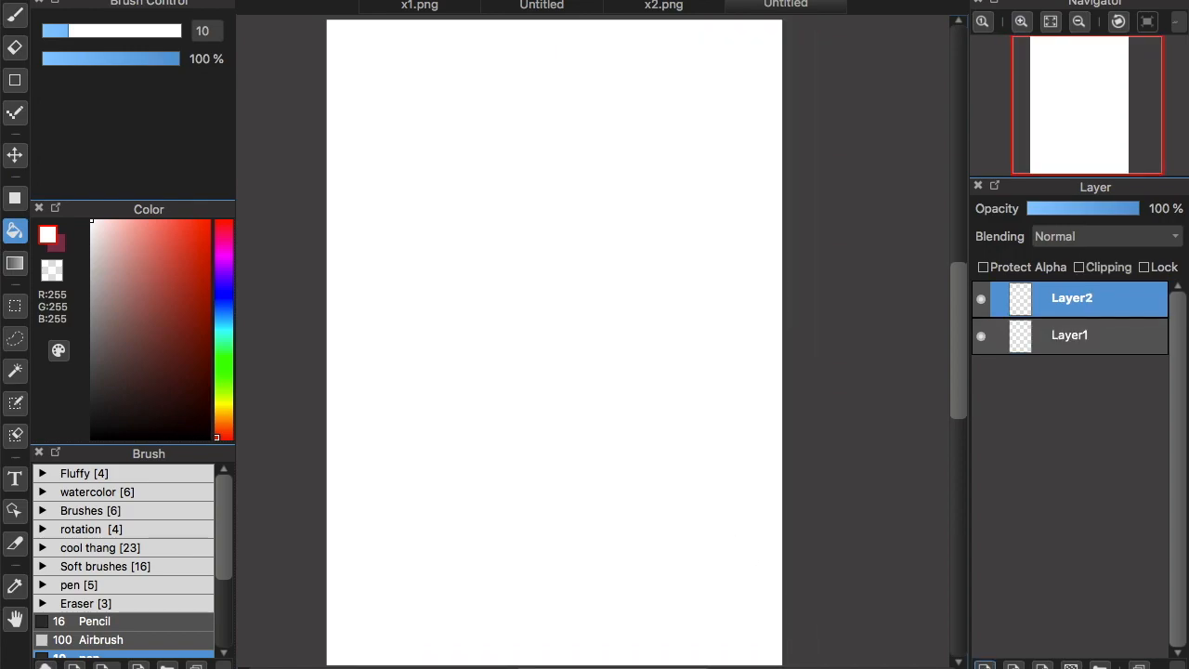
{"action": "mouse_move", "coordinate": [351, 340]}
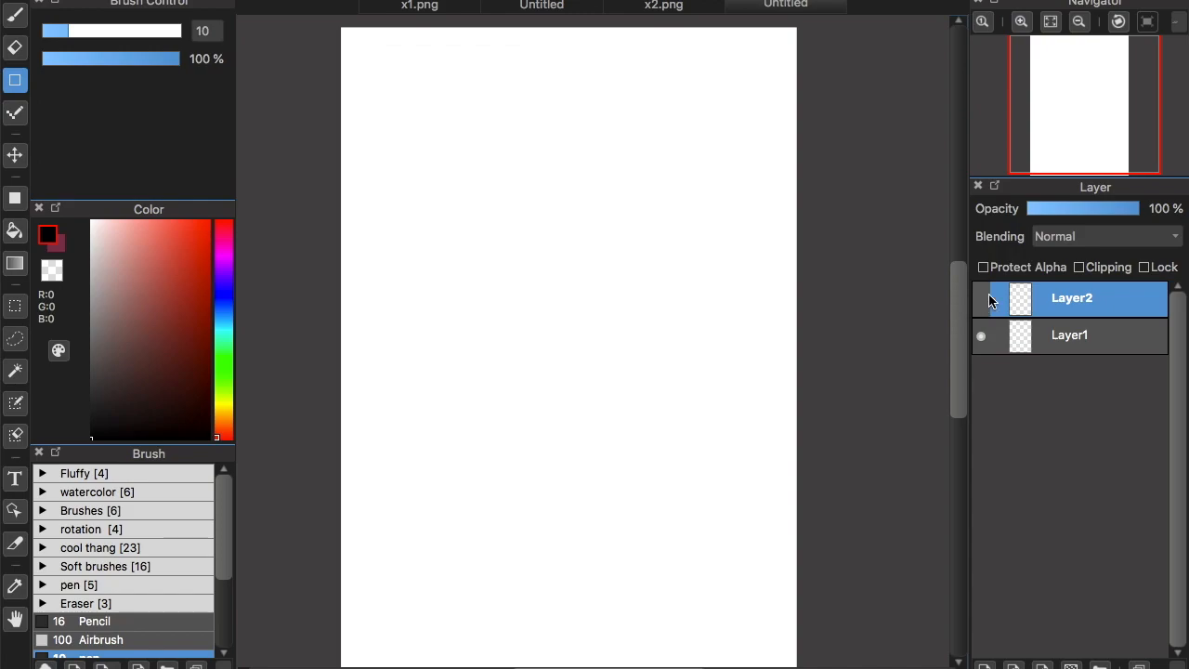
{"action": "left_click", "coordinate": [981, 298]}
{"action": "type", "text": "borders"}
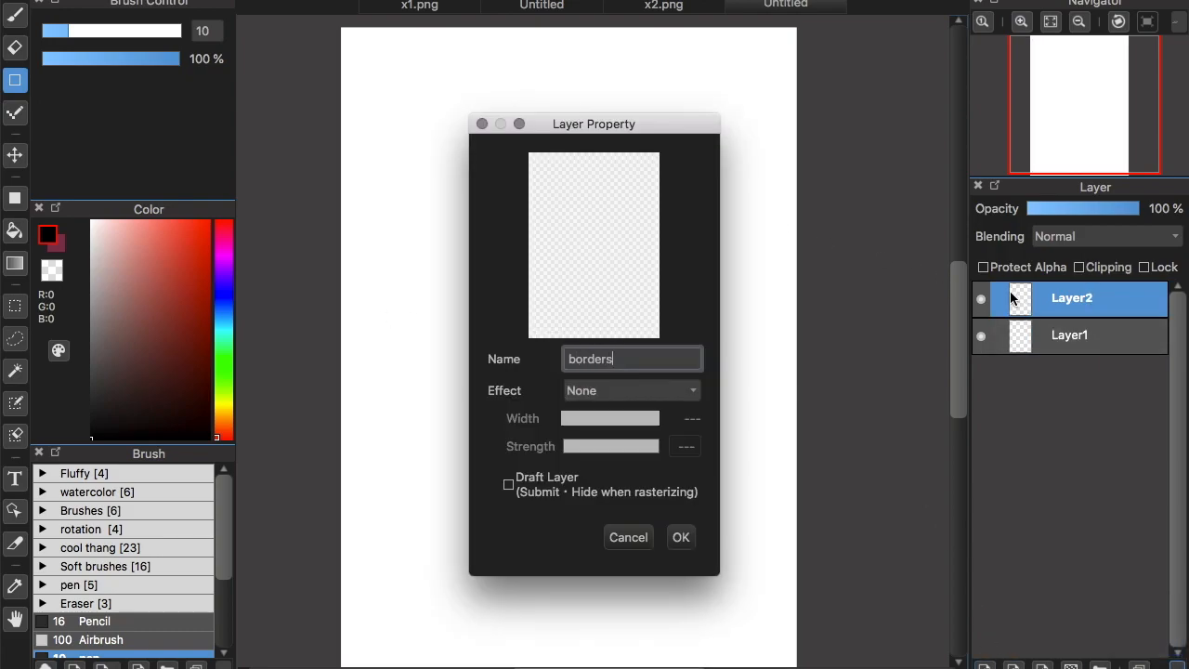
{"action": "left_click", "coordinate": [681, 537]}
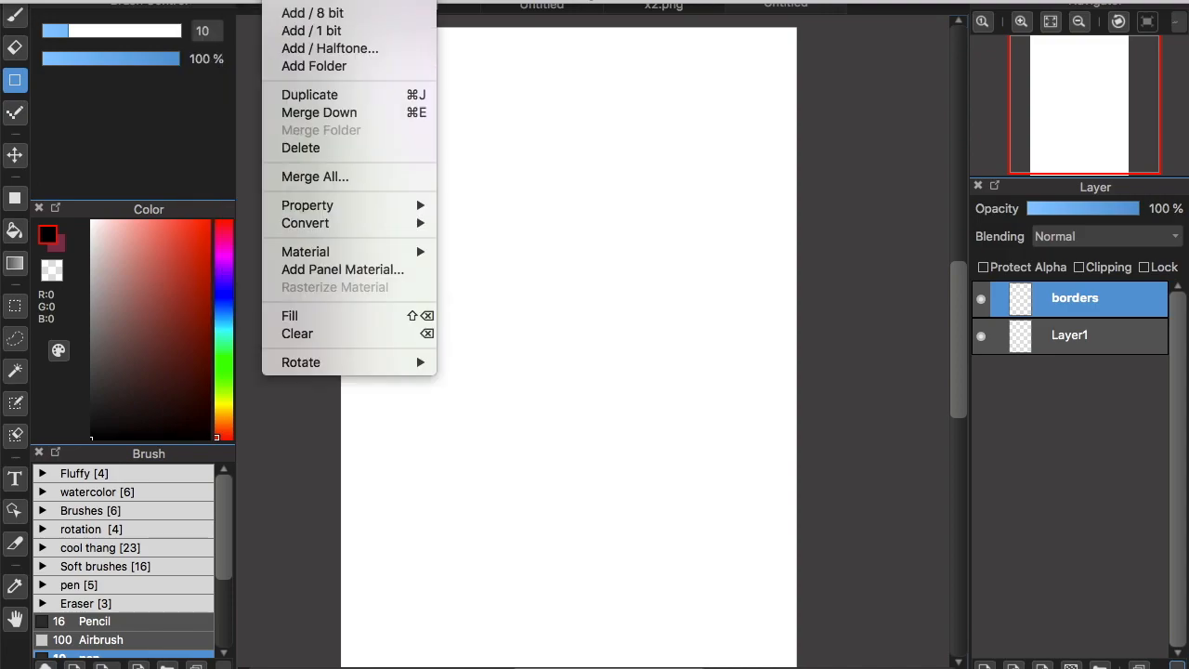
Add Panel Material to the borders layer with default line width and black border
{"action": "left_click", "coordinate": [332, 273]}
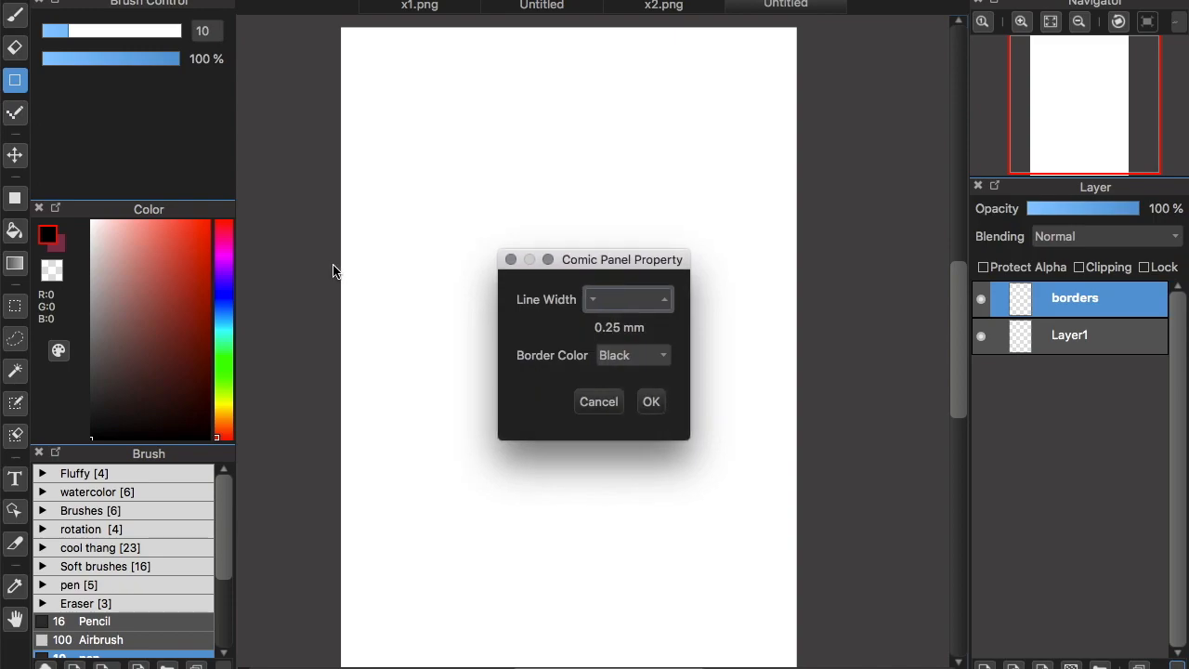
{"action": "left_click", "coordinate": [651, 401]}
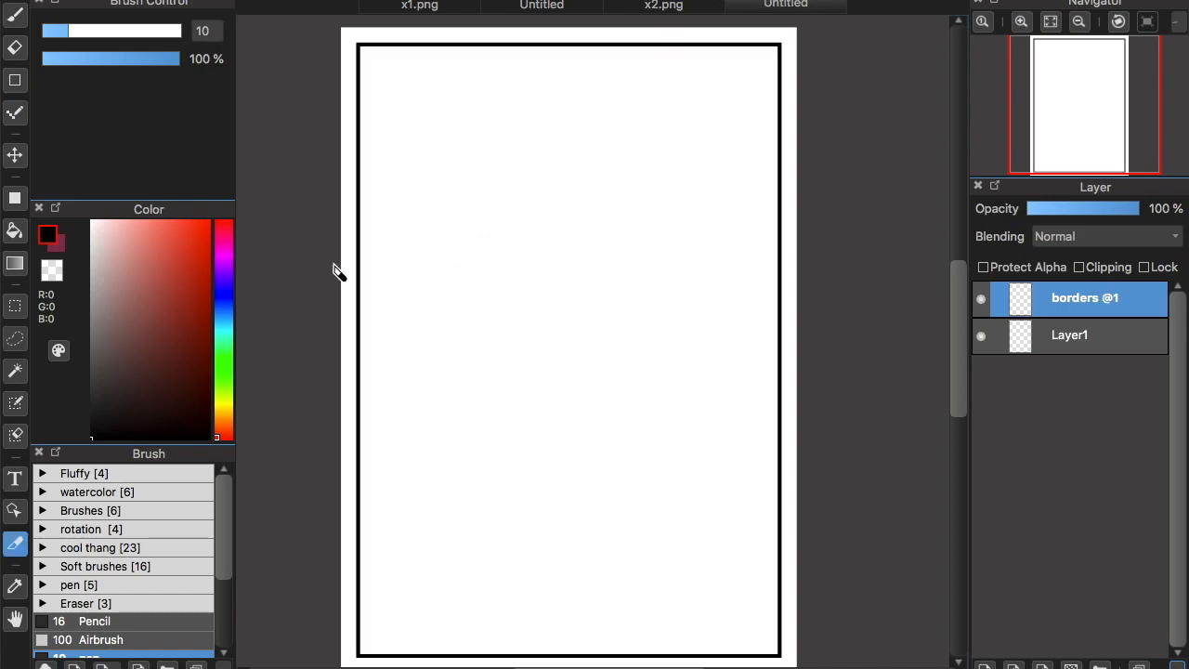
{"action": "mouse_move", "coordinate": [710, 170]}
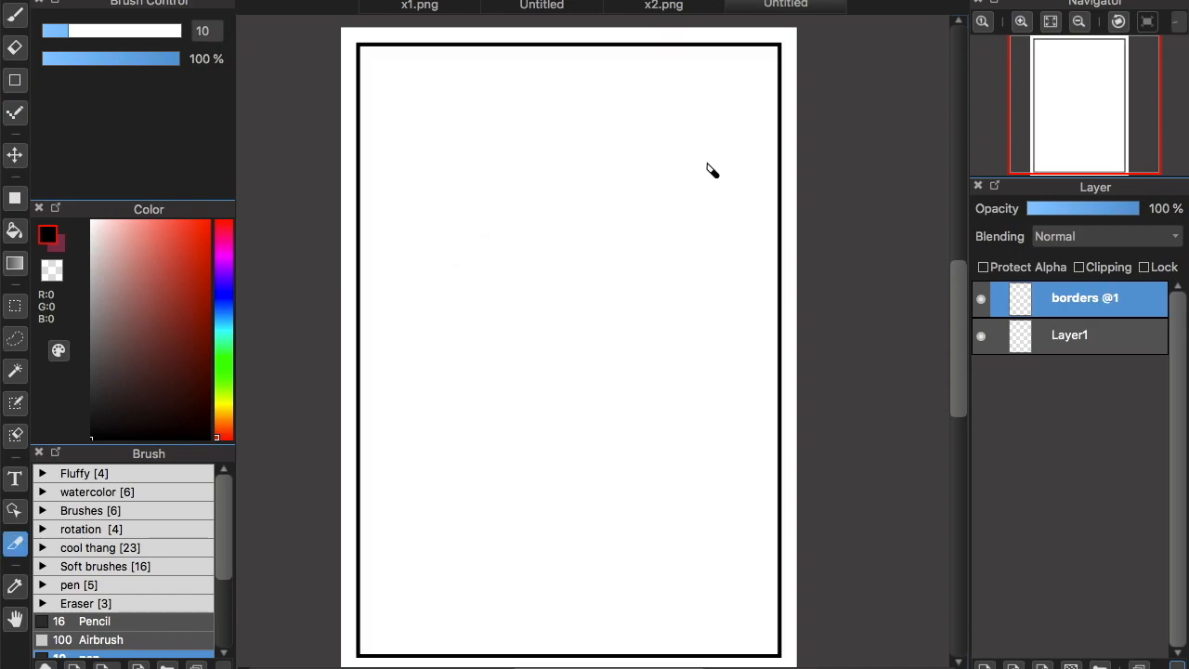
{"action": "mouse_move", "coordinate": [508, 143]}
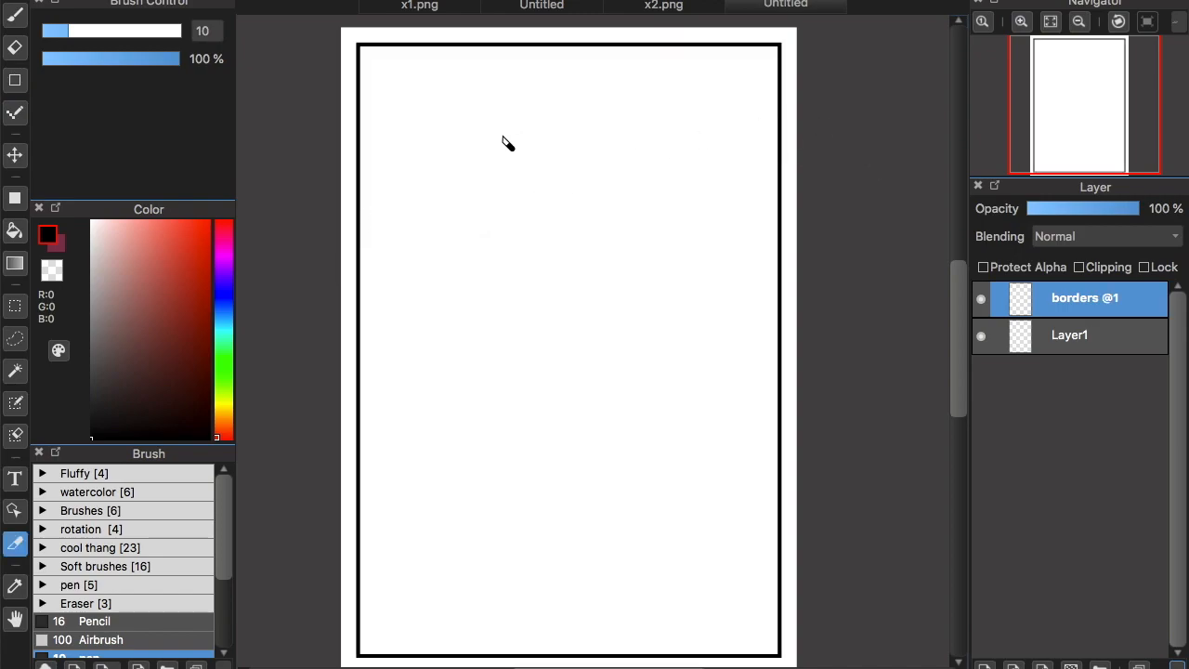
Divide the frame into panels, cutting the middle one diagonally and trialling a top split
{"action": "left_click_drag", "start_coordinate": [313, 215], "coordinate": [392, 216]}
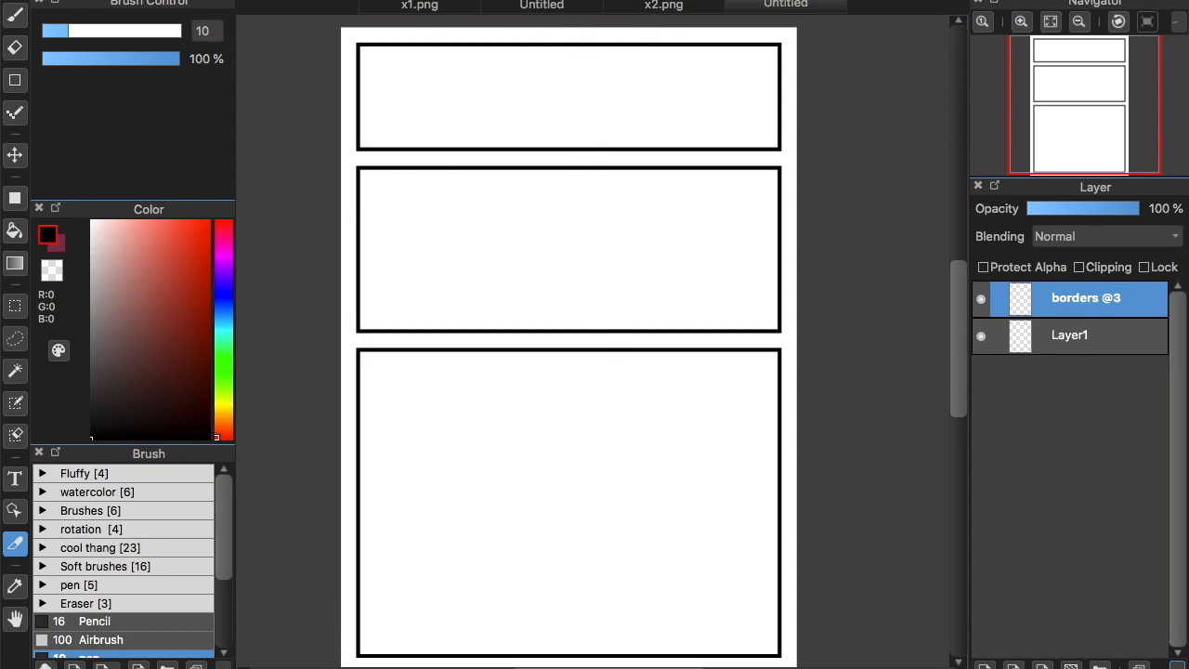
{"action": "mouse_move", "coordinate": [324, 262]}
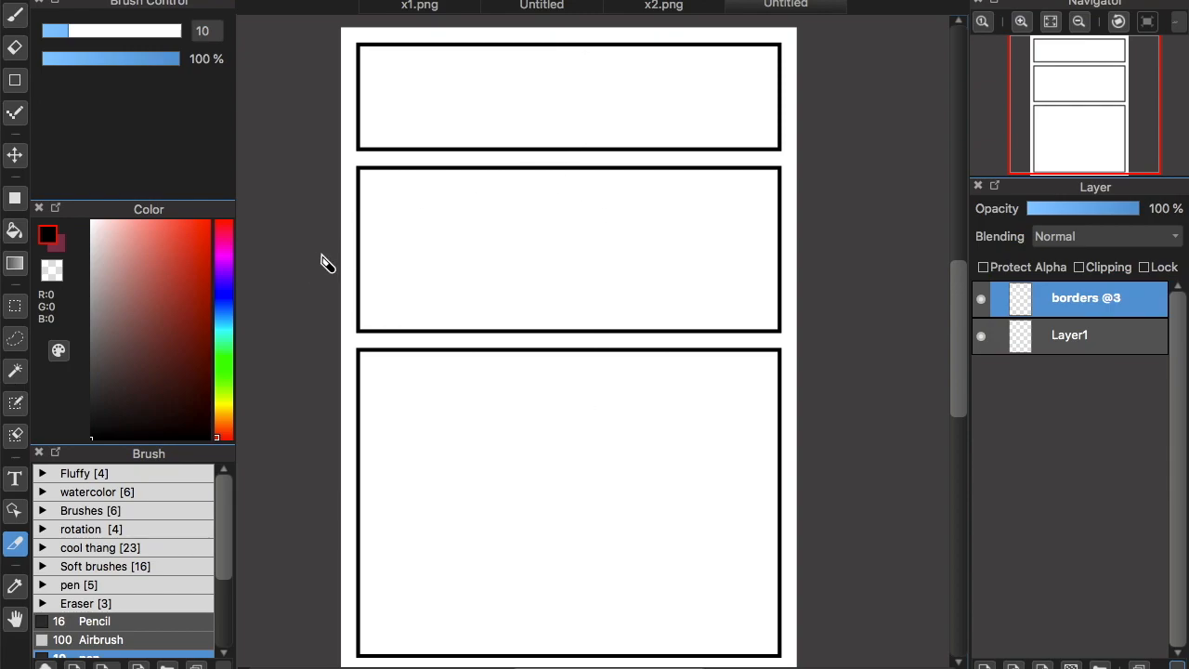
{"action": "scroll", "scroll_direction": "down", "scroll_amount": 3}
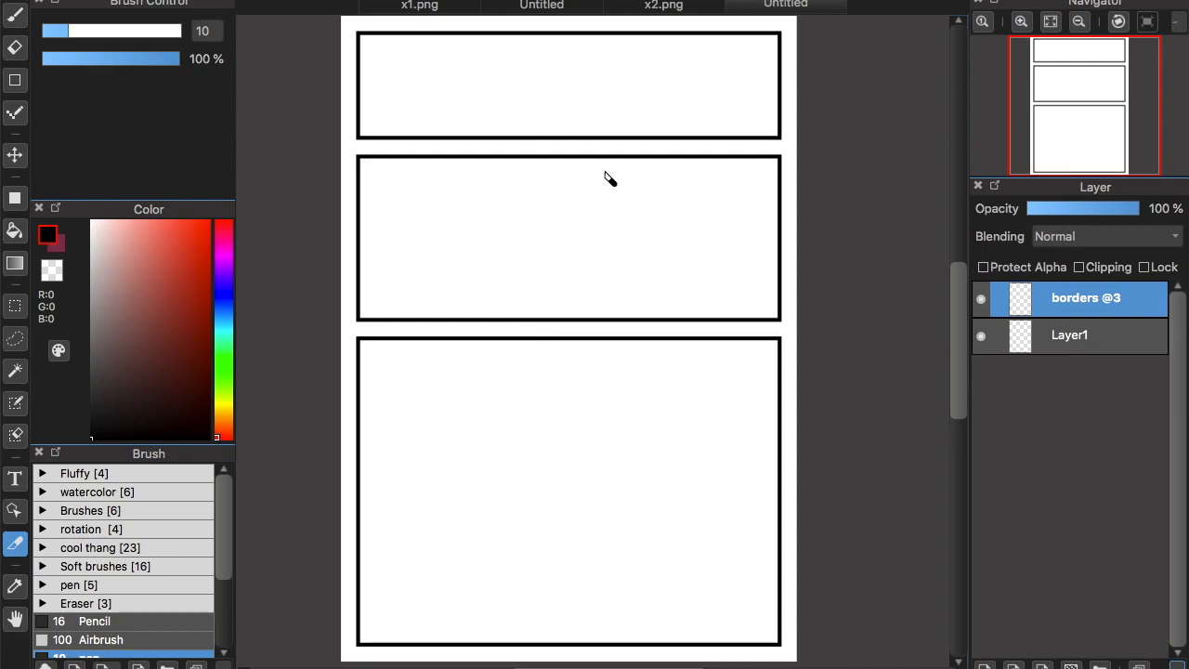
{"action": "mouse_move", "coordinate": [546, 316]}
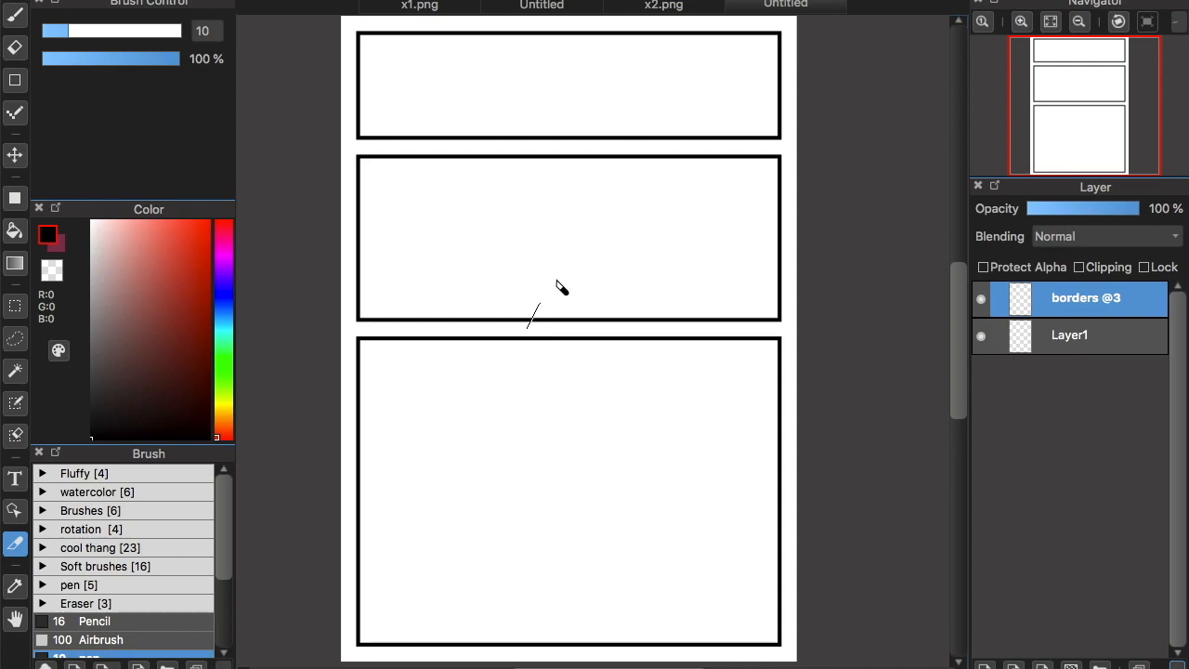
{"action": "left_click_drag", "start_coordinate": [528, 327], "coordinate": [617, 148]}
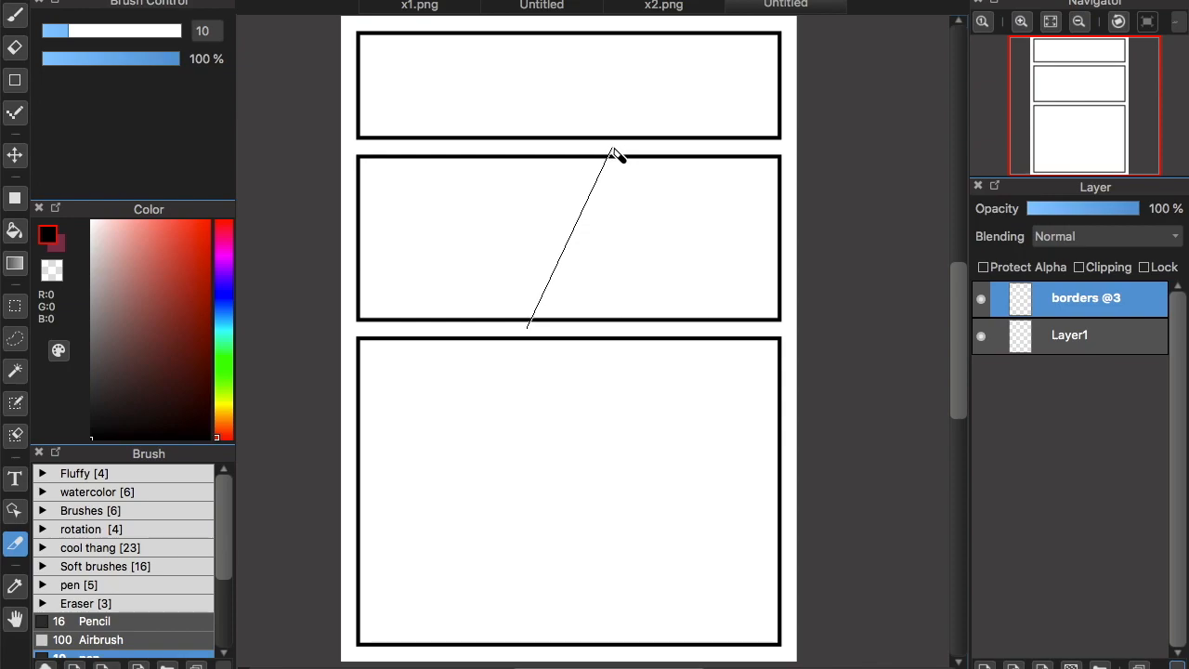
{"action": "left_click_drag", "start_coordinate": [604, 167], "coordinate": [520, 330]}
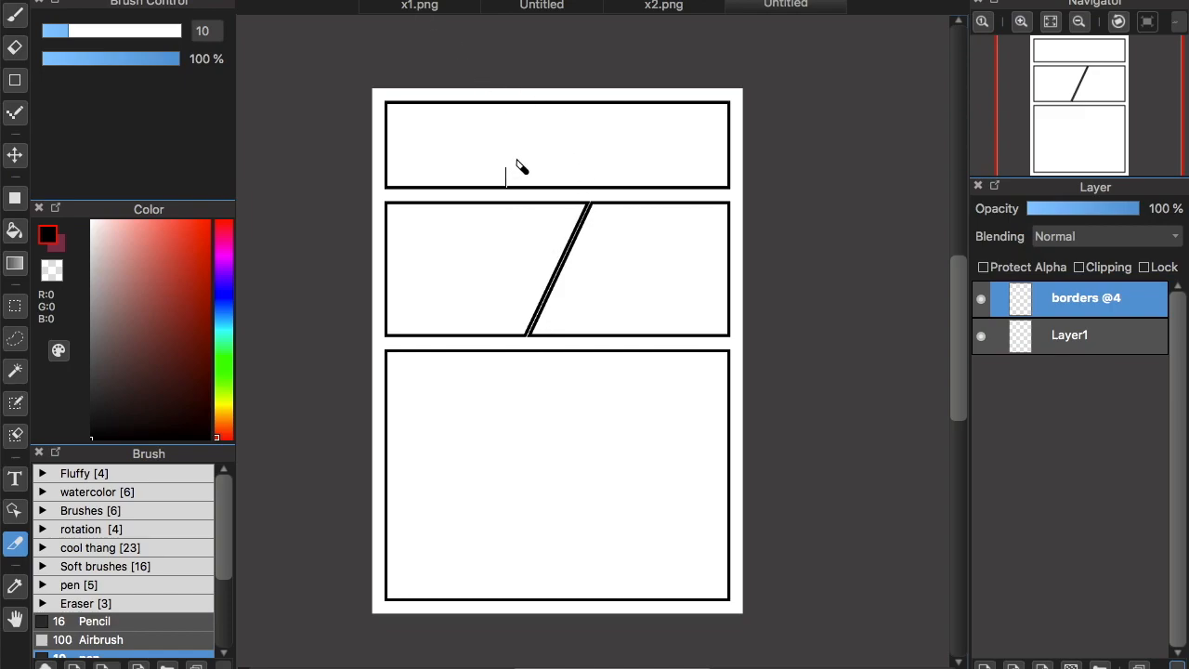
{"action": "mouse_move", "coordinate": [541, 76]}
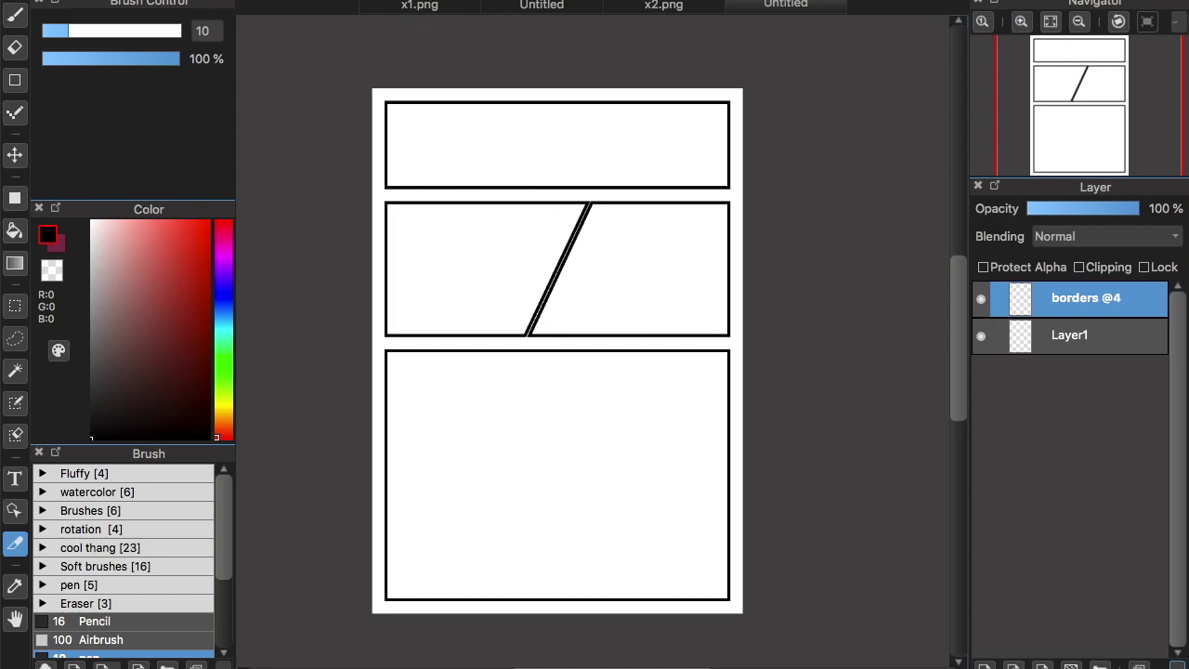
{"action": "left_click_drag", "start_coordinate": [480, 105], "coordinate": [480, 184]}
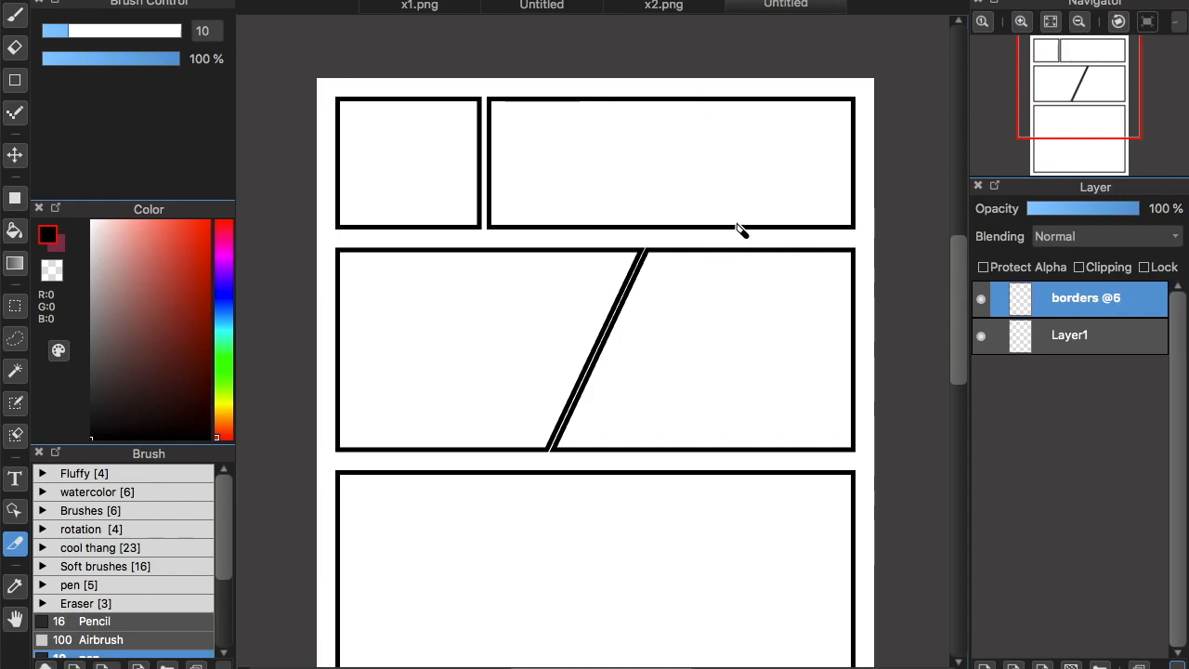
Undo the top-panel split and recut the middle panel's diagonal with a wider gutter
{"action": "scroll", "scroll_direction": "down", "scroll_amount": 3}
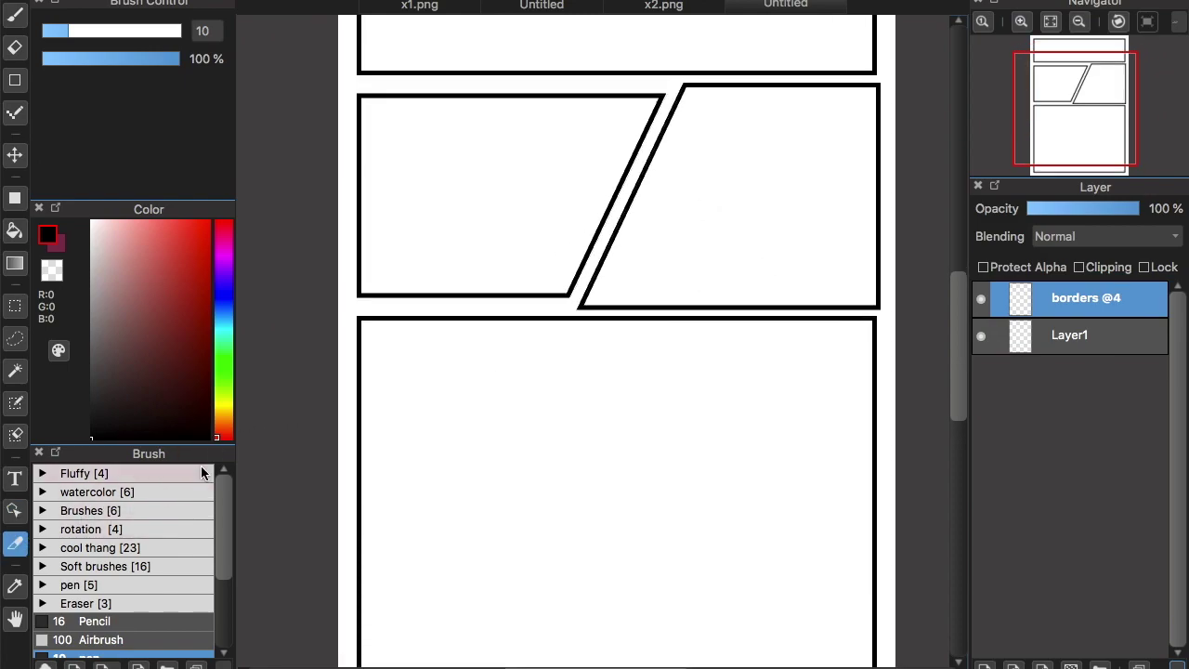
{"action": "scroll", "scroll_direction": "down", "scroll_amount": 3}
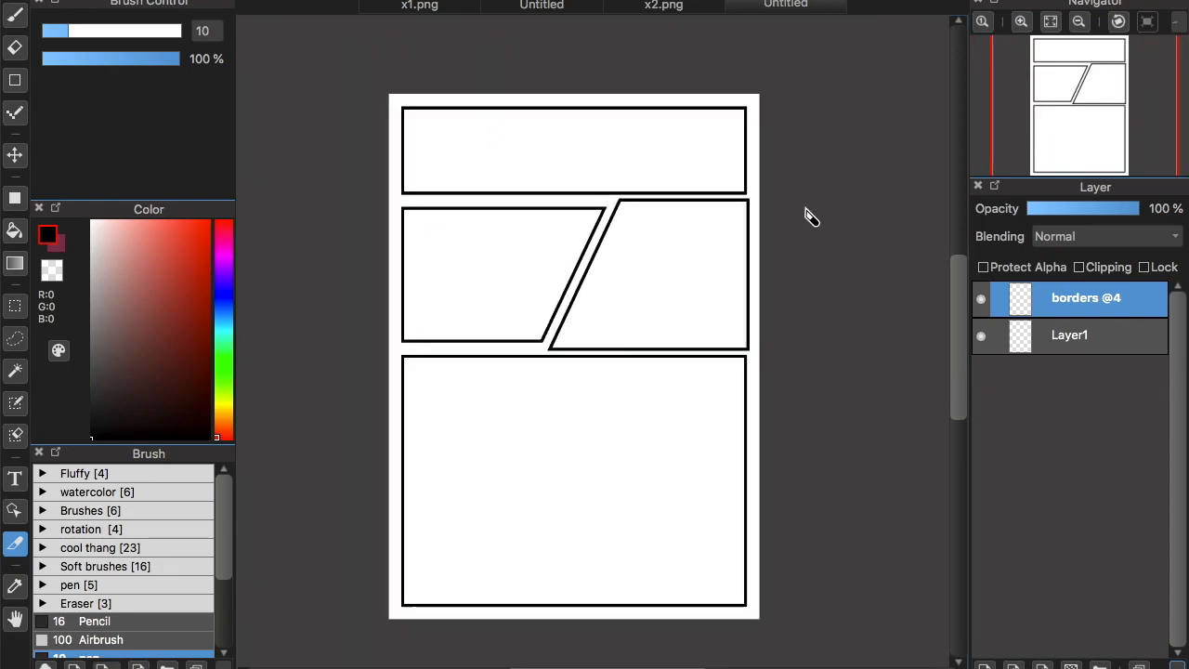
Add a layer above Layer1, then view x1.png and x2.png before returning to the page
{"action": "left_click", "coordinate": [1070, 334]}
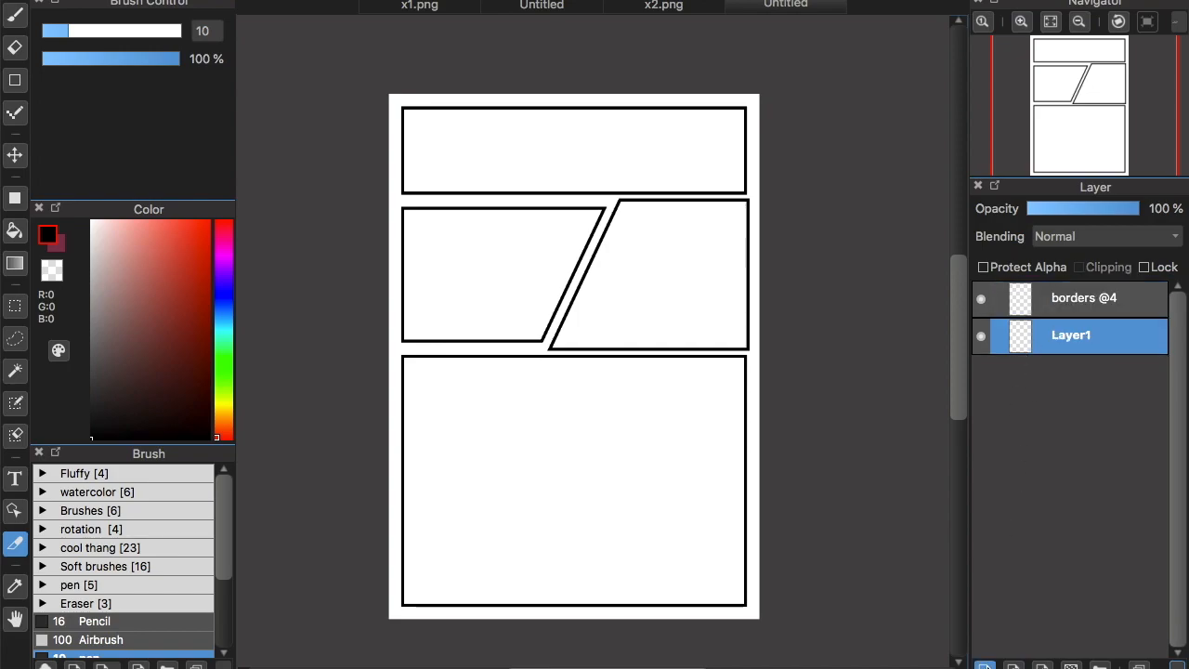
{"action": "left_click", "coordinate": [996, 665]}
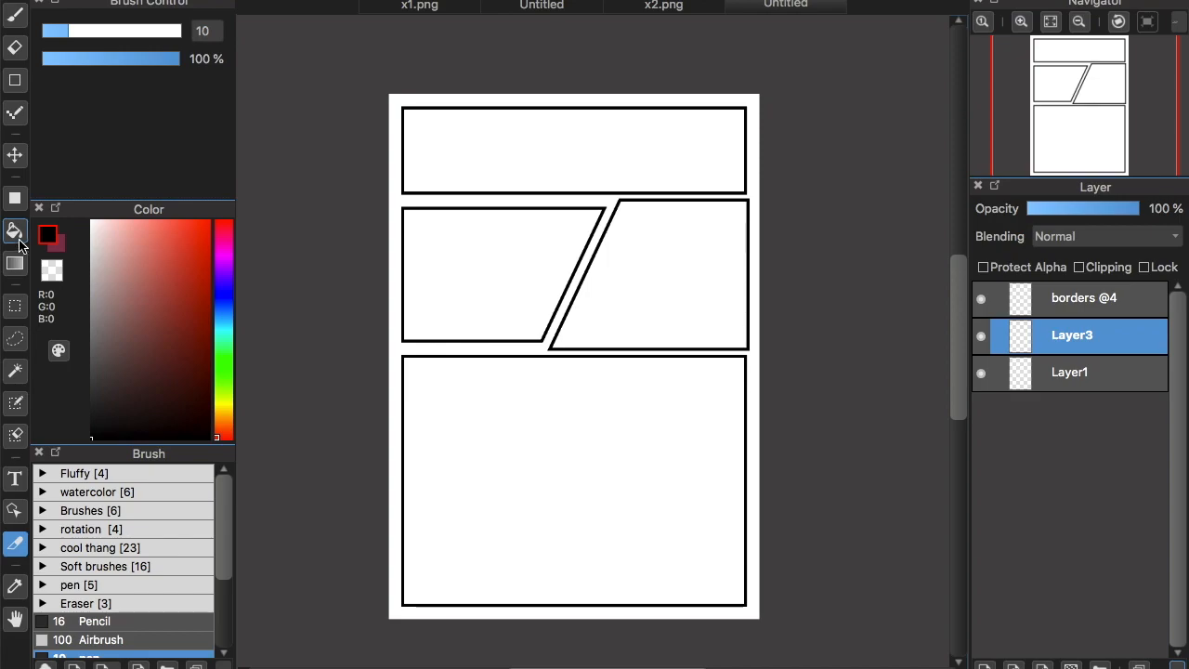
{"action": "left_click", "coordinate": [417, 6]}
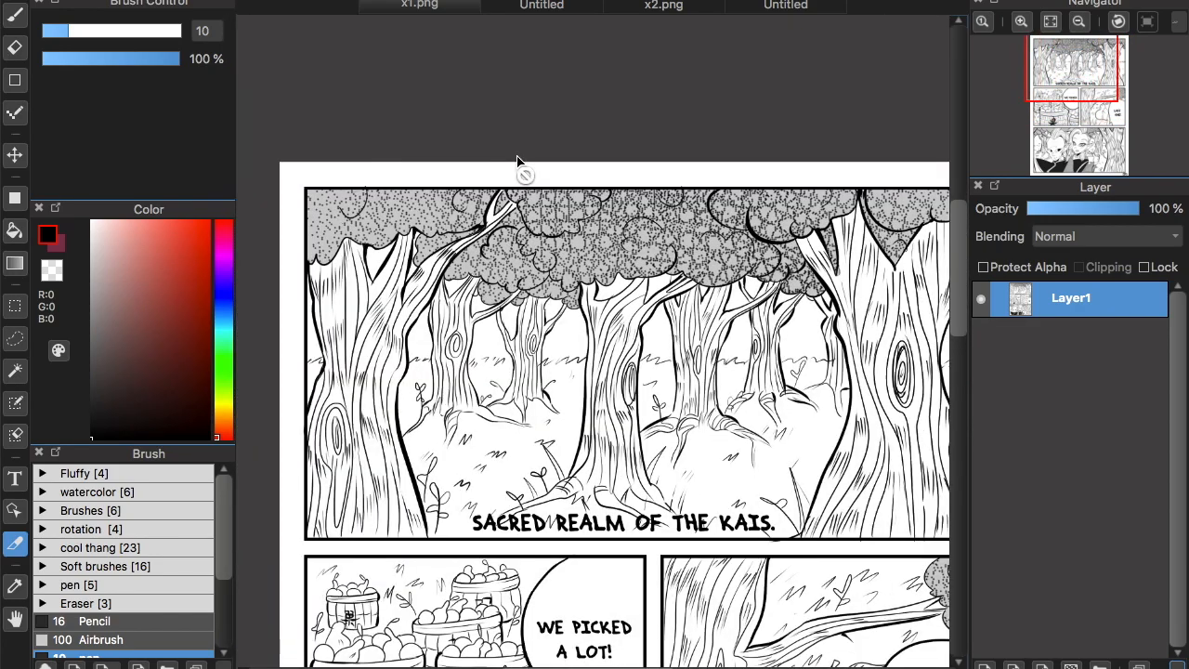
{"action": "left_click", "coordinate": [663, 6]}
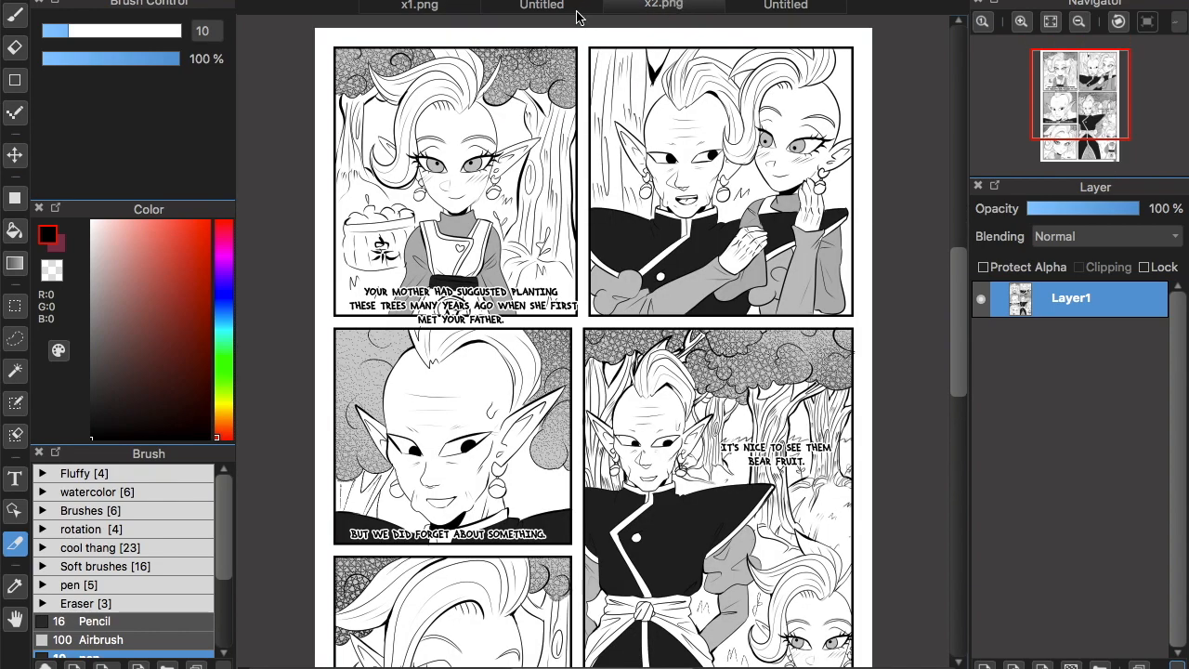
{"action": "left_click", "coordinate": [540, 6]}
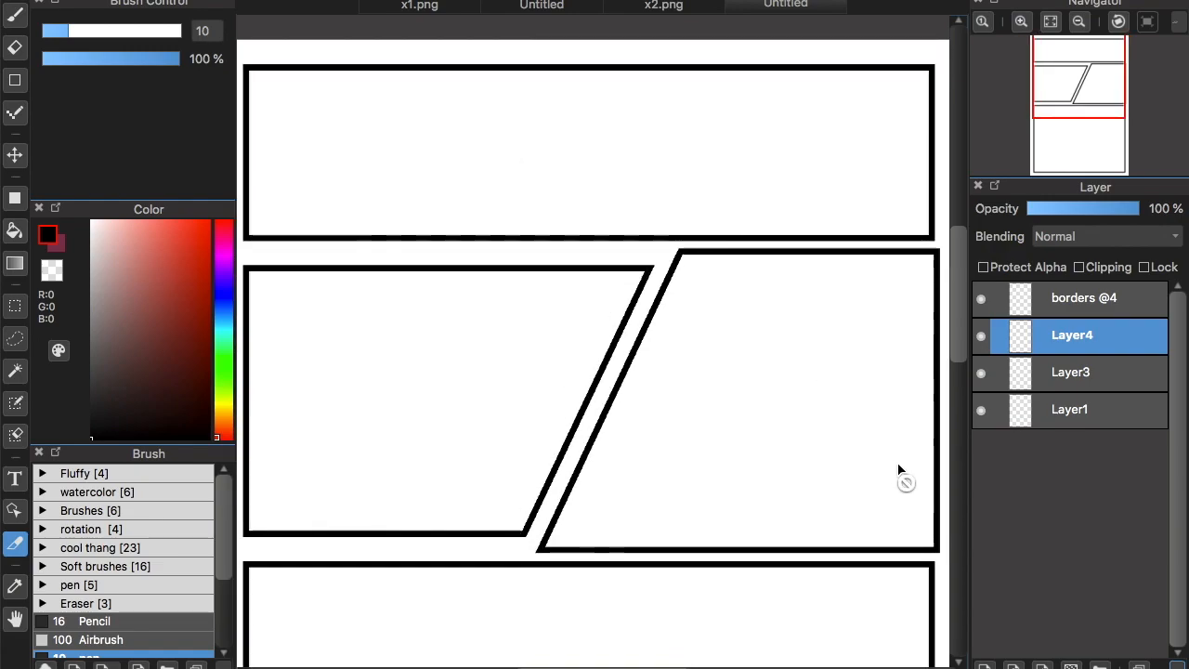
Move Layer4 below Layer3 in the layer list
{"action": "left_click_drag", "start_coordinate": [1071, 334], "coordinate": [1071, 381]}
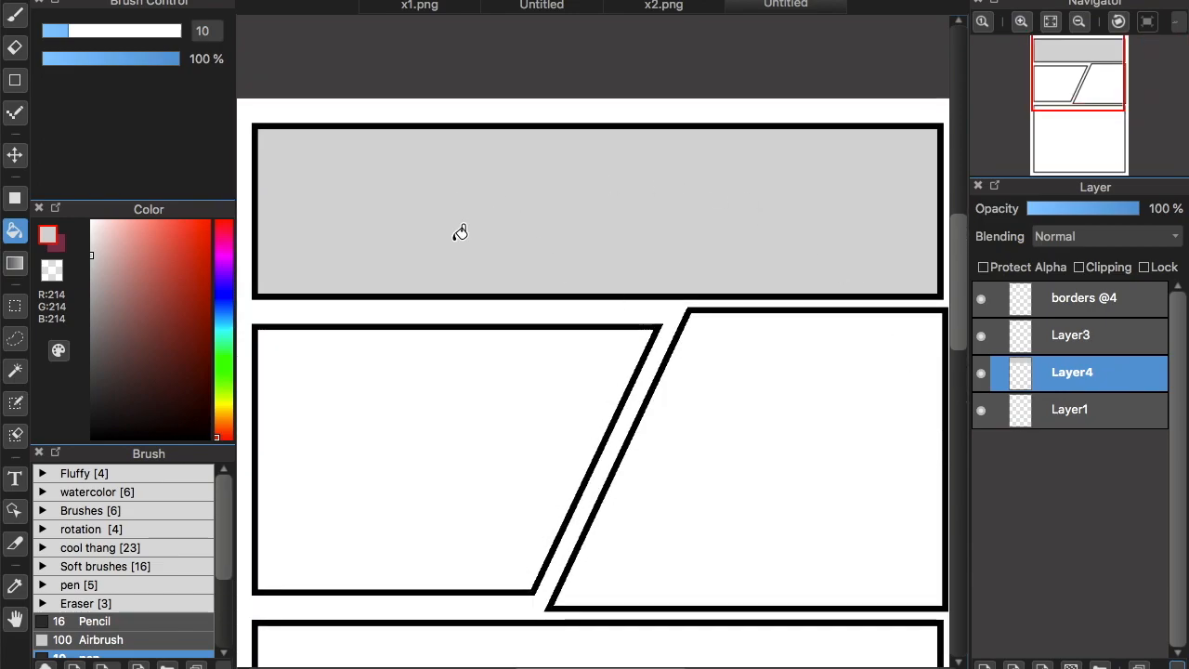
{"action": "mouse_move", "coordinate": [539, 203]}
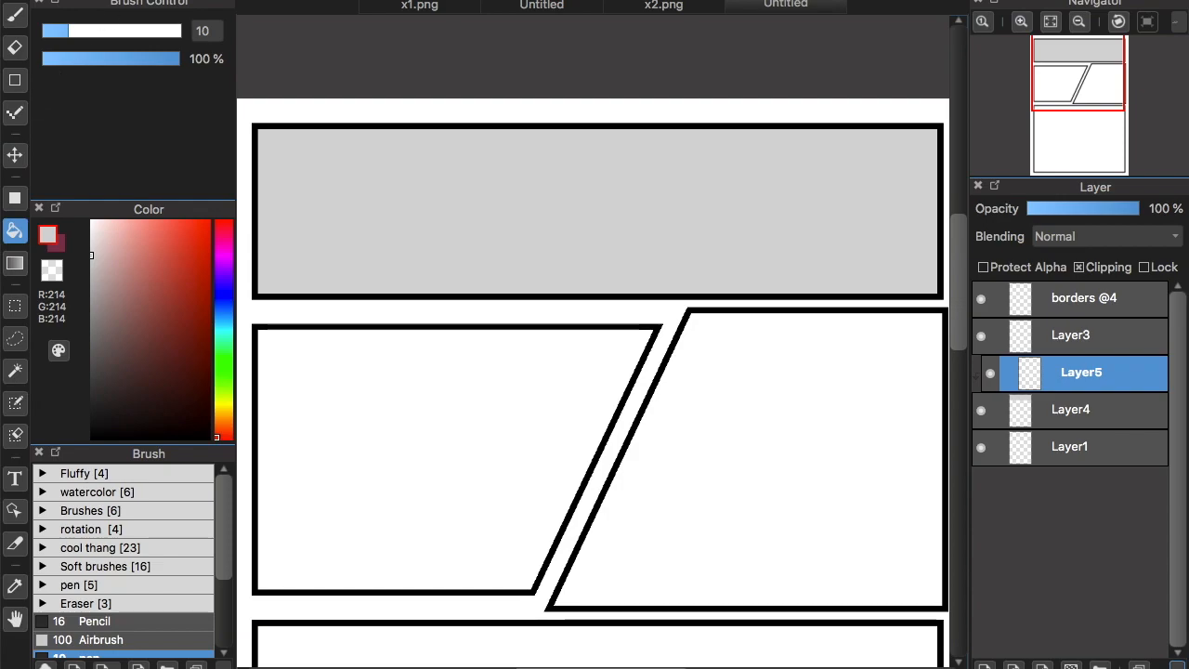
{"action": "mouse_move", "coordinate": [85, 9]}
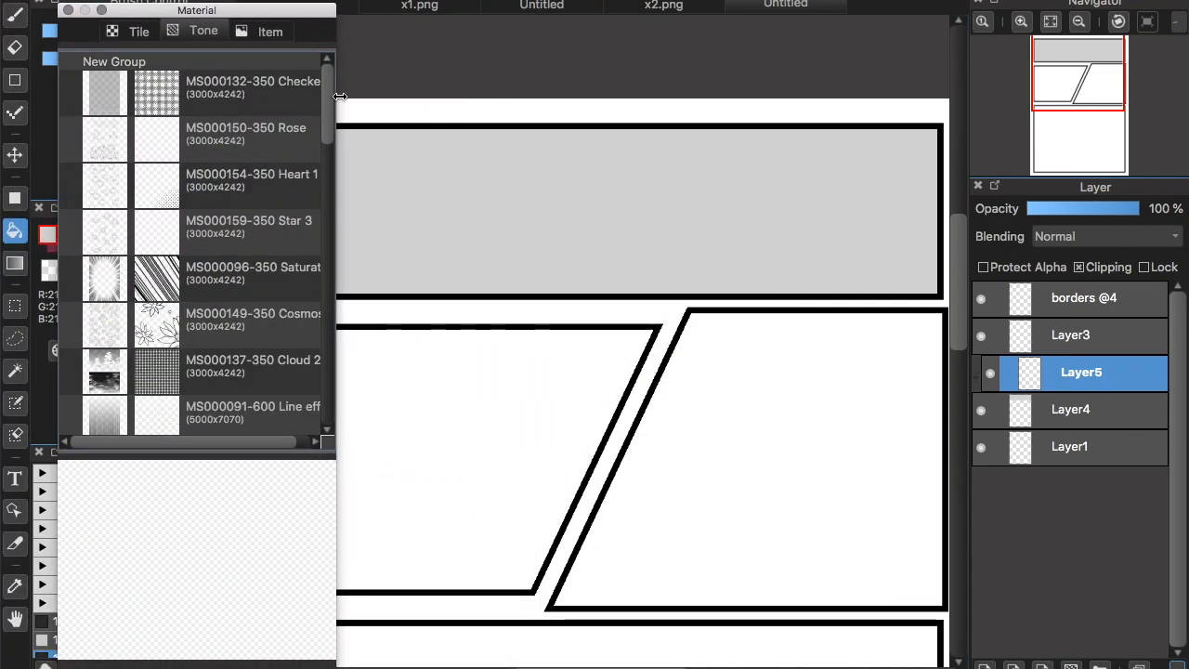
Scroll through the Tone list in the Material window
{"action": "scroll", "scroll_direction": "down", "scroll_amount": 3}
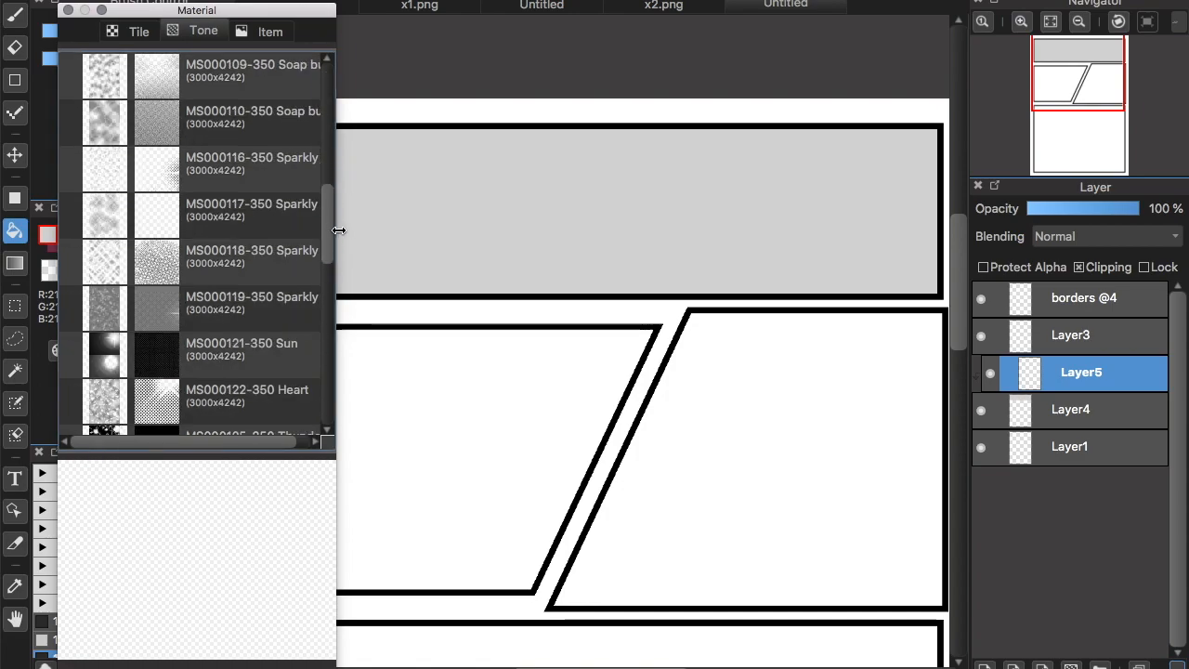
{"action": "scroll", "scroll_direction": "down", "scroll_amount": 3}
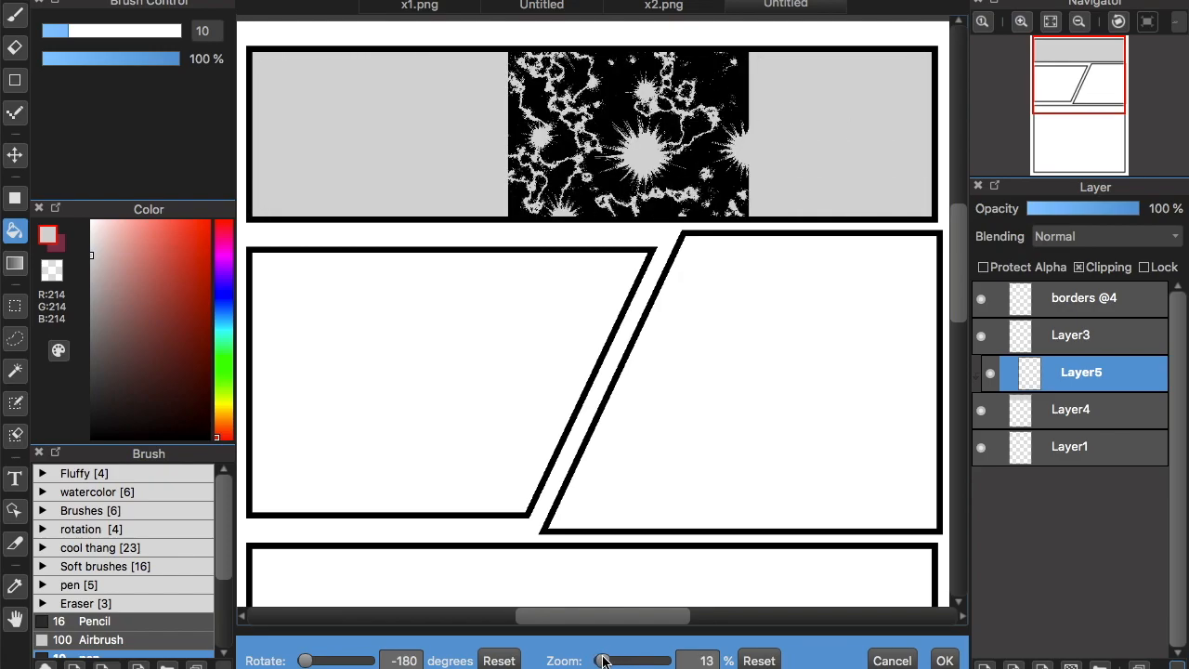
Enlarge the burst tone with the Zoom slider and adjust its Rotate angle
{"action": "left_click_drag", "start_coordinate": [602, 661], "coordinate": [613, 661]}
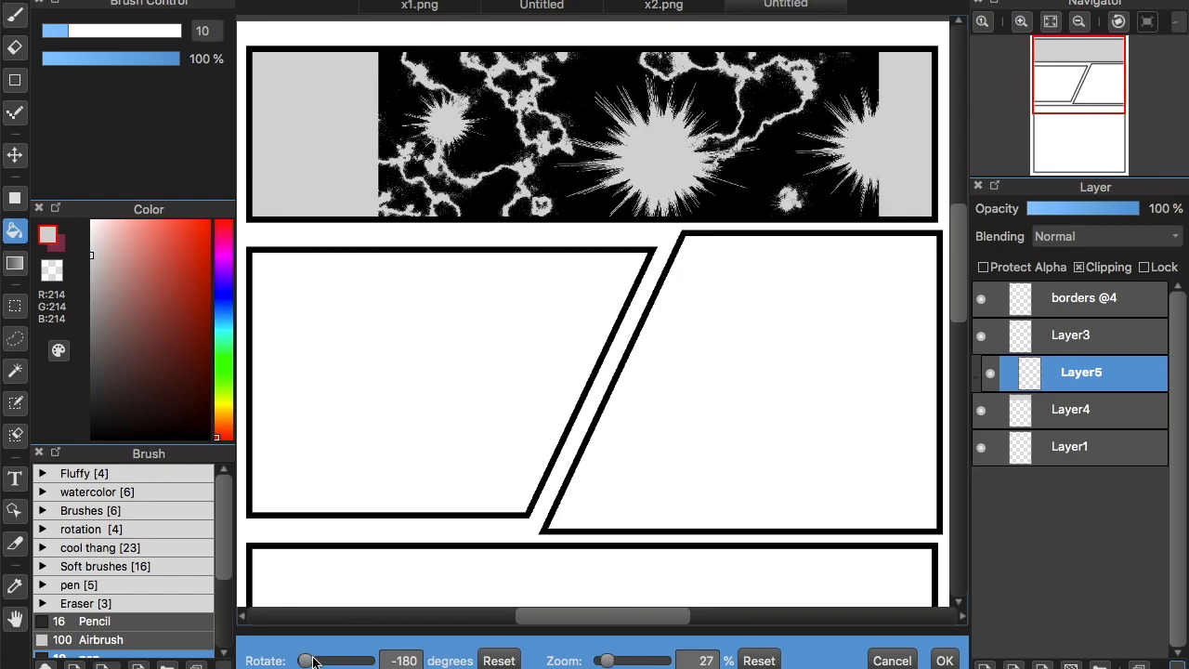
{"action": "left_click_drag", "start_coordinate": [307, 660], "coordinate": [318, 661]}
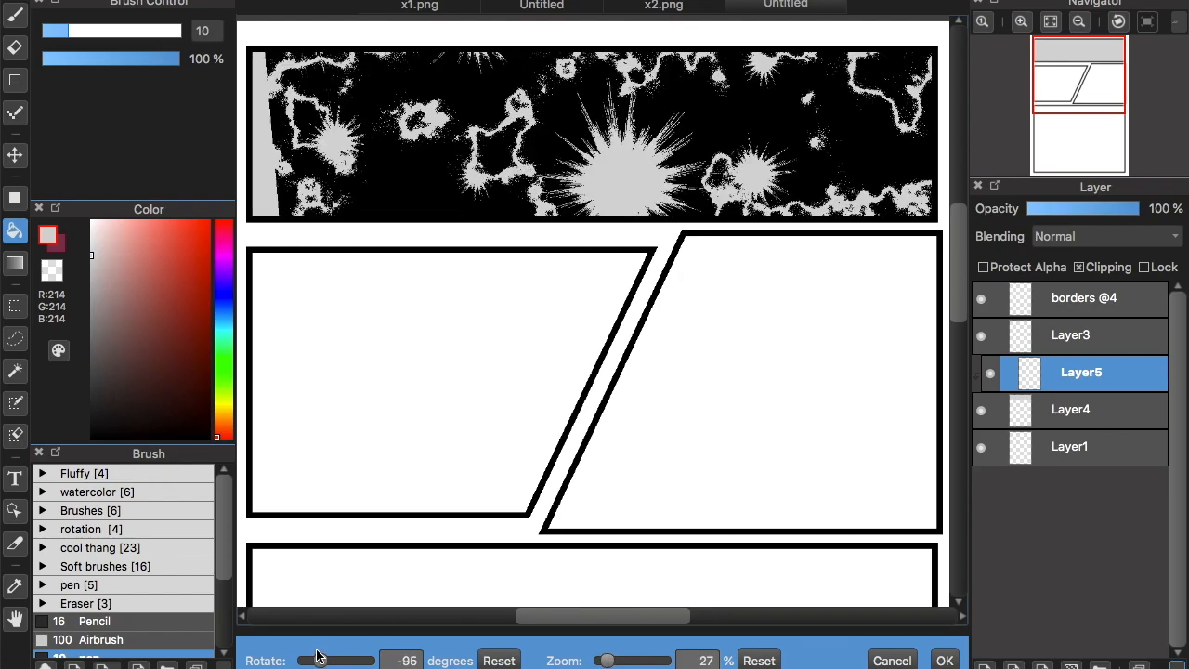
{"action": "left_click_drag", "start_coordinate": [311, 661], "coordinate": [323, 660]}
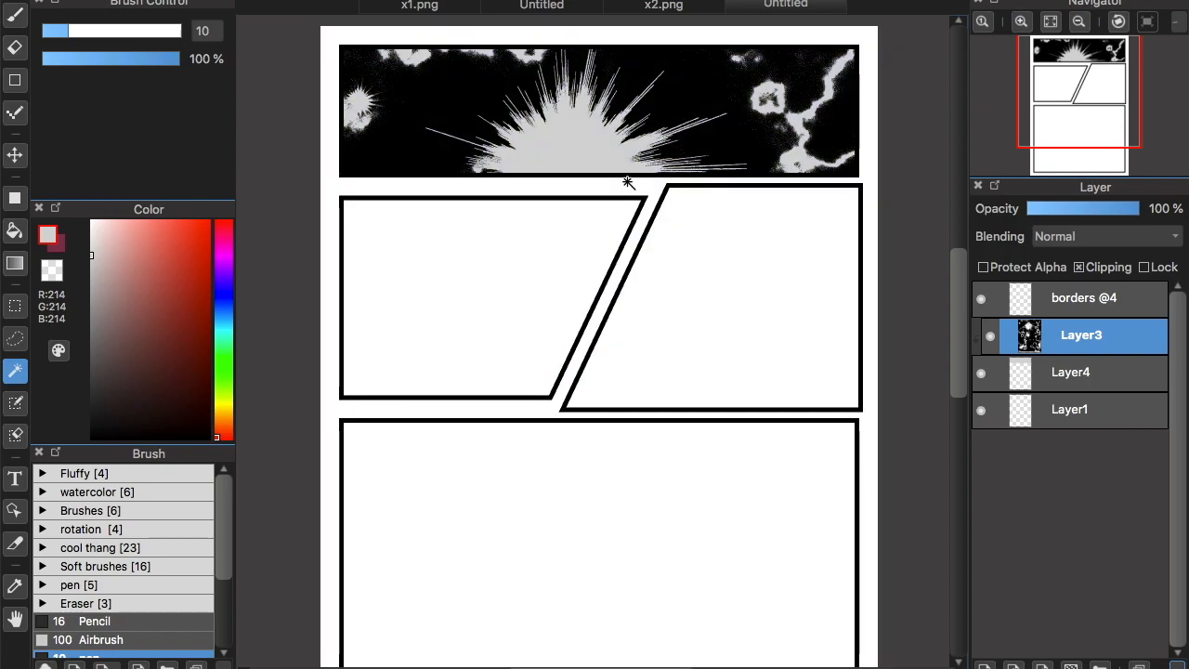
{"action": "mouse_move", "coordinate": [1056, 400]}
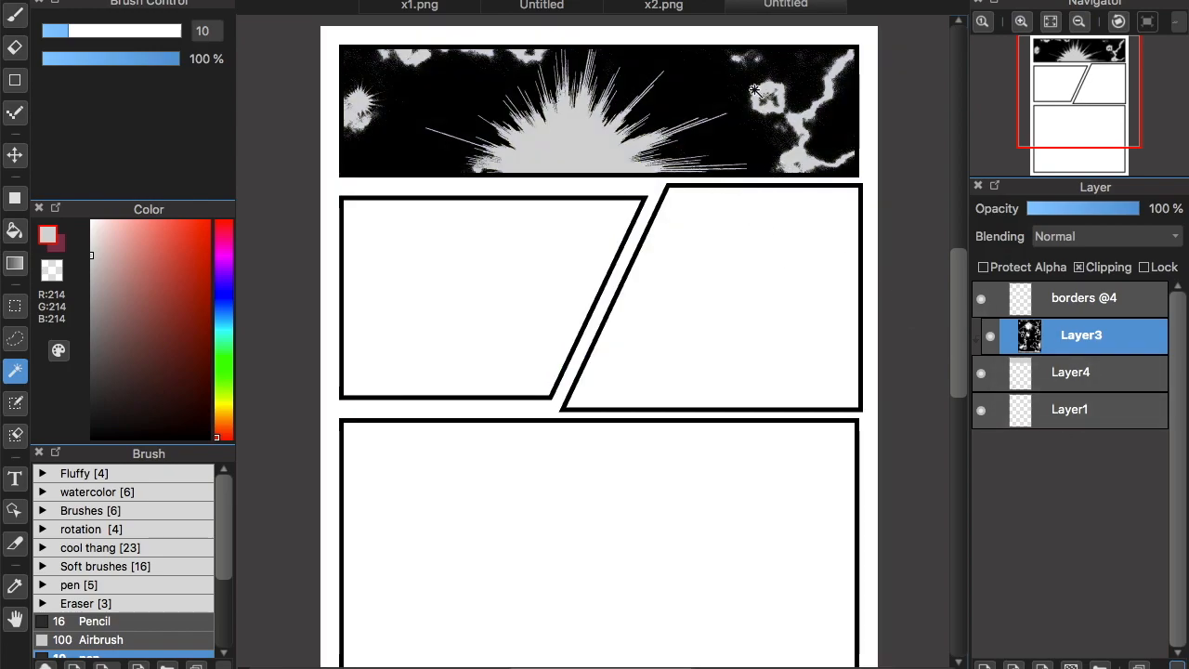
Click a region of the burst tone with the Magic Wand to confirm its placement
{"action": "left_click", "coordinate": [669, 5]}
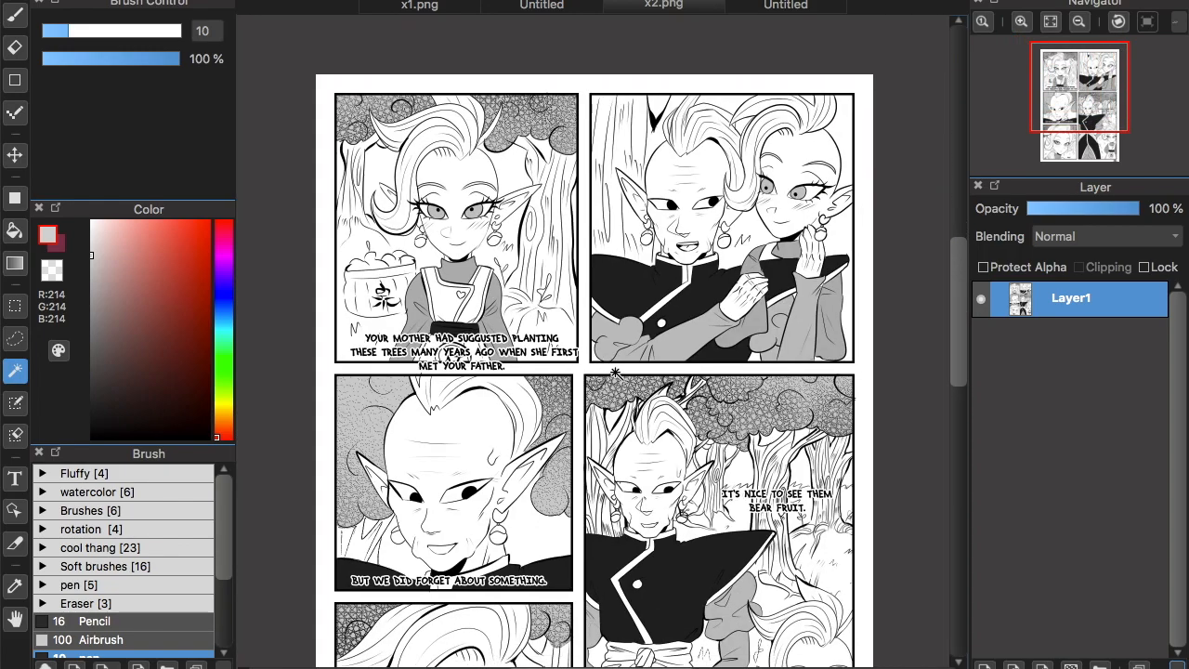
{"action": "scroll", "scroll_direction": "down", "scroll_amount": 3}
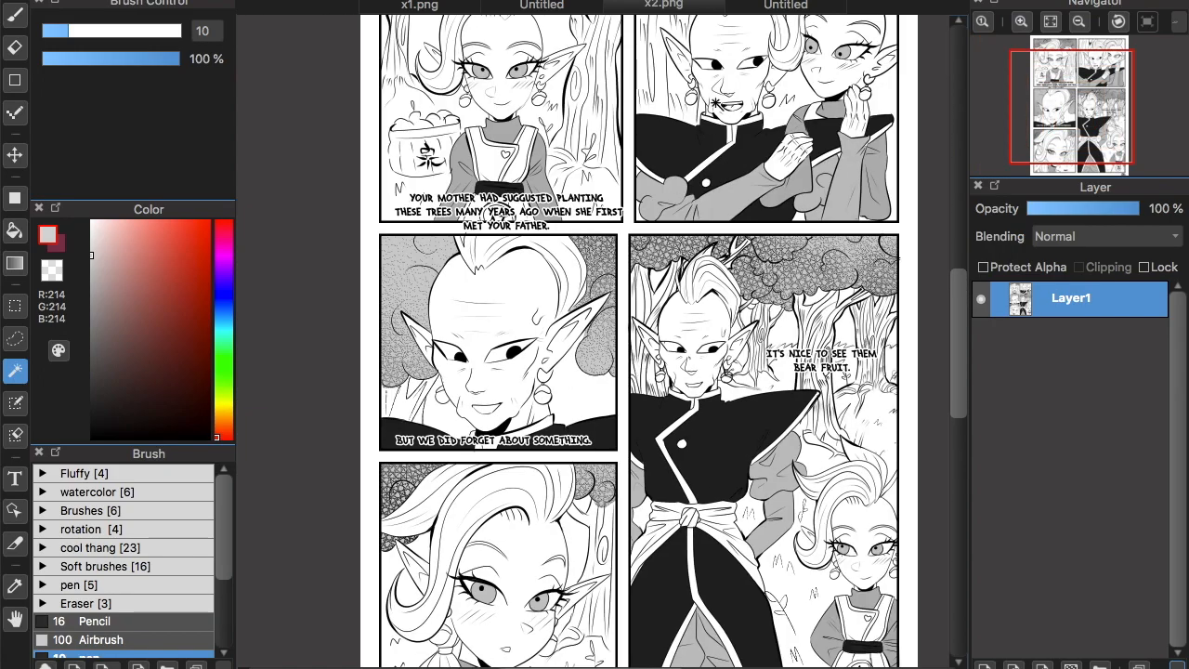
{"action": "left_click", "coordinate": [784, 6]}
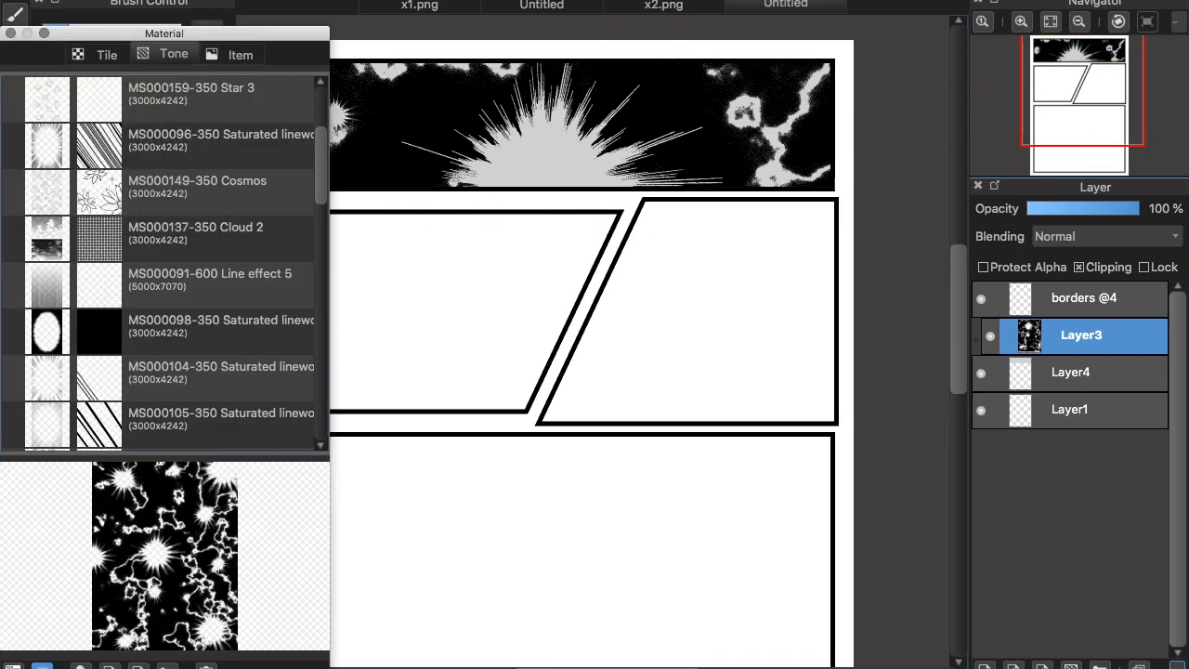
Place the Thought 1 cloud bubble from the Item materials at the page's top right
{"action": "left_click", "coordinate": [241, 54]}
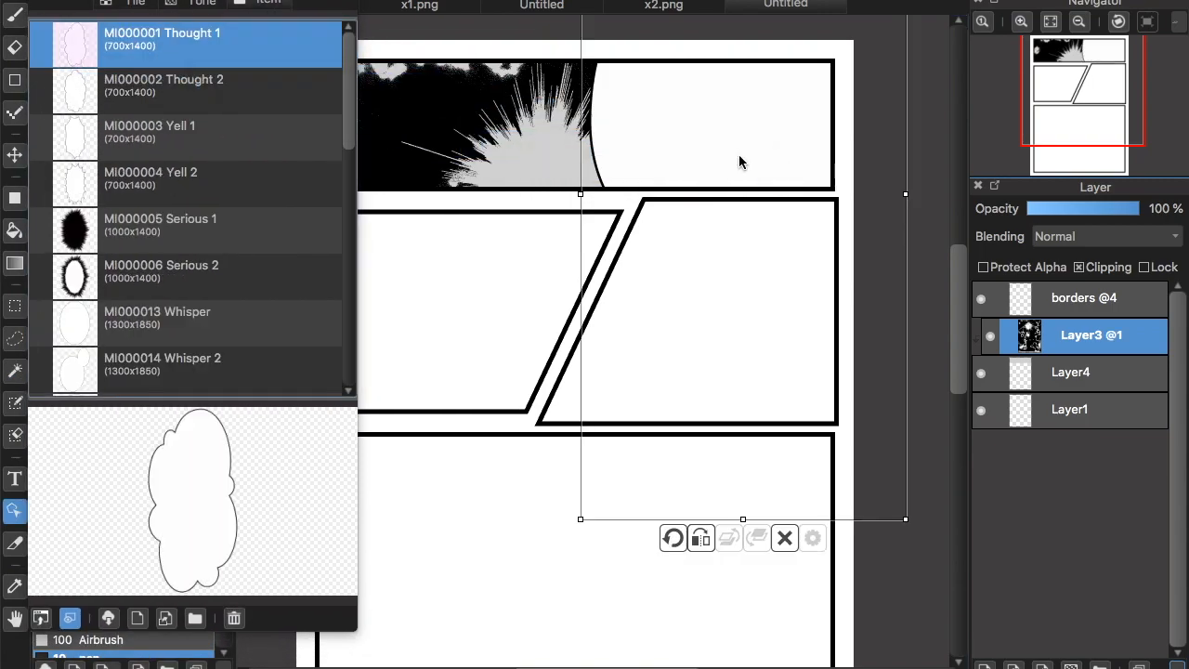
{"action": "left_click", "coordinate": [1093, 298]}
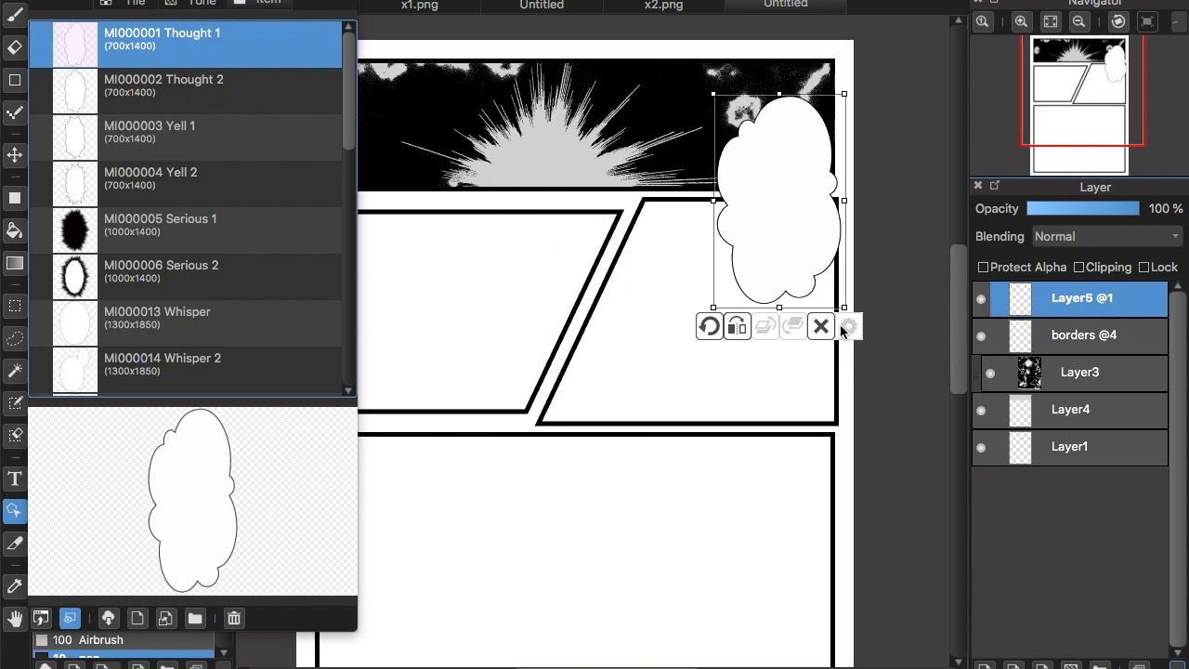
{"action": "scroll", "scroll_direction": "down", "scroll_amount": 3}
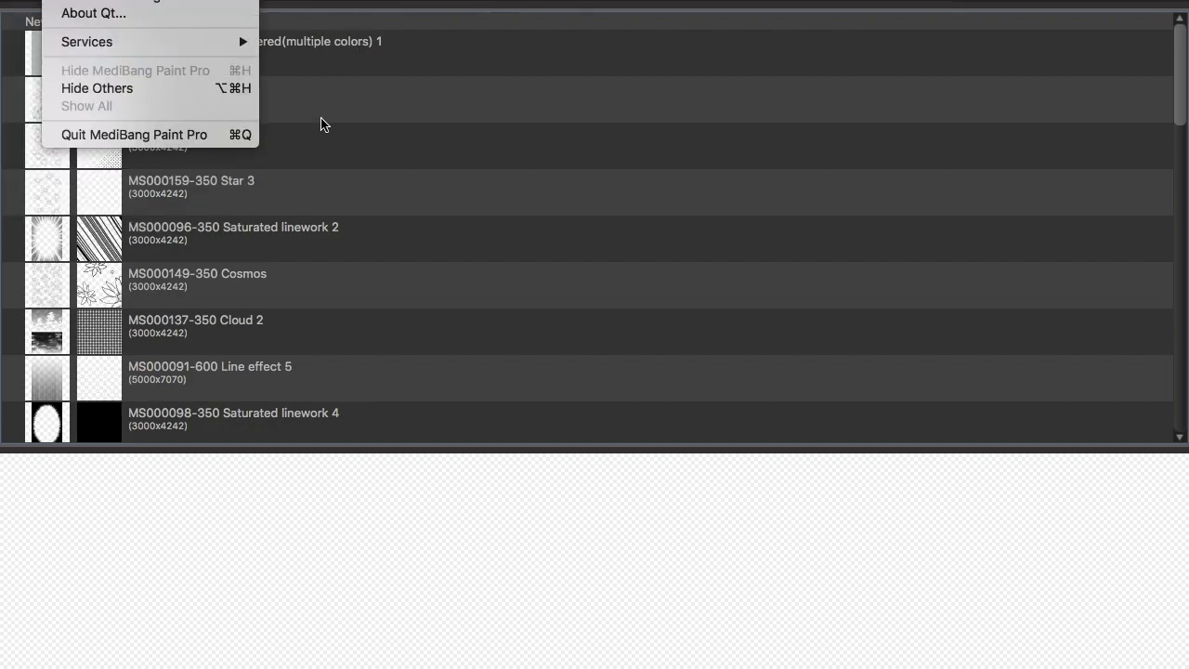
{"action": "mouse_move", "coordinate": [359, 171]}
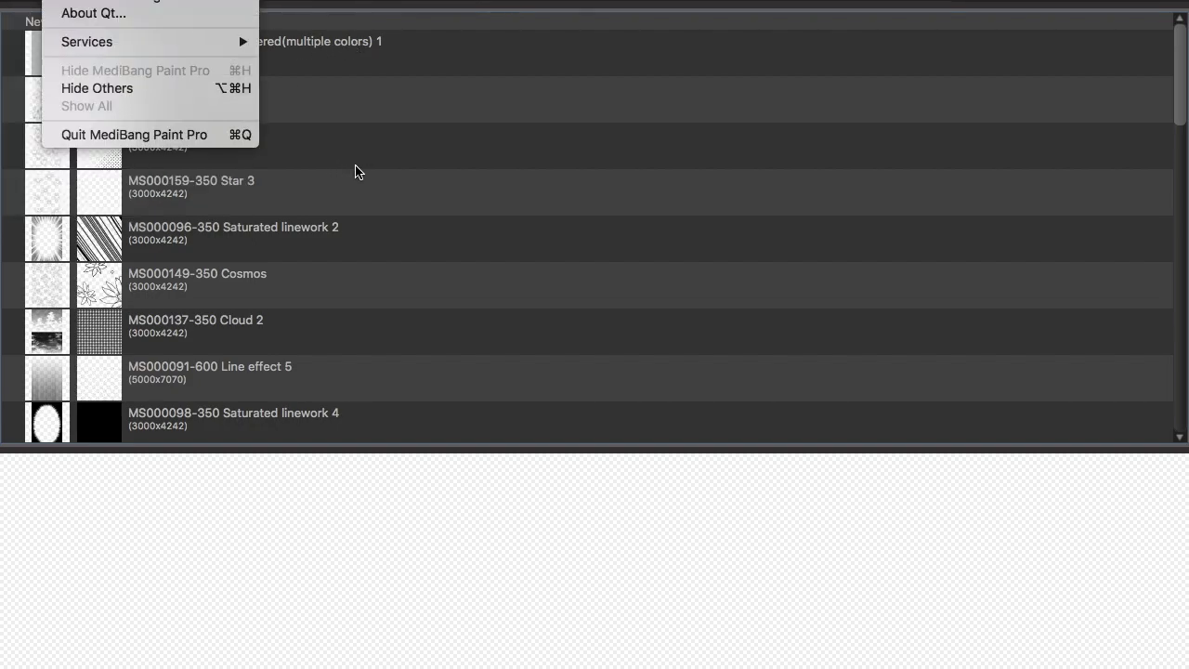
{"action": "mouse_move", "coordinate": [994, 111]}
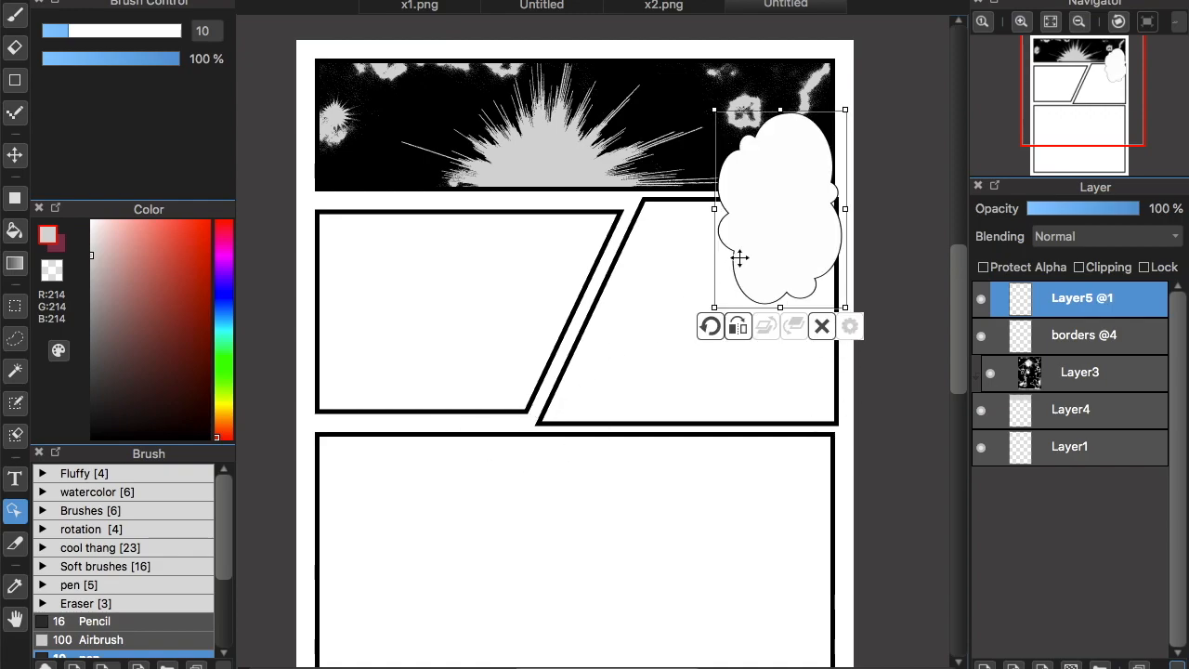
{"action": "mouse_move", "coordinate": [782, 228]}
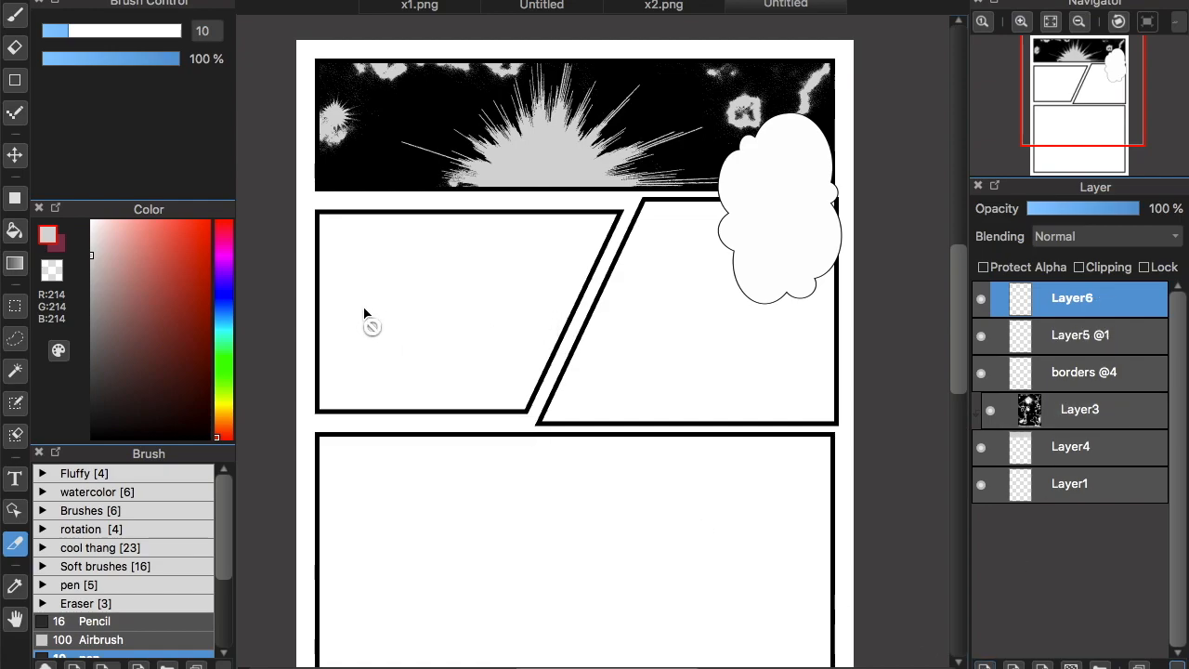
Add an empty Layer6 above the fixed thought bubble layer
{"action": "left_click", "coordinate": [15, 479]}
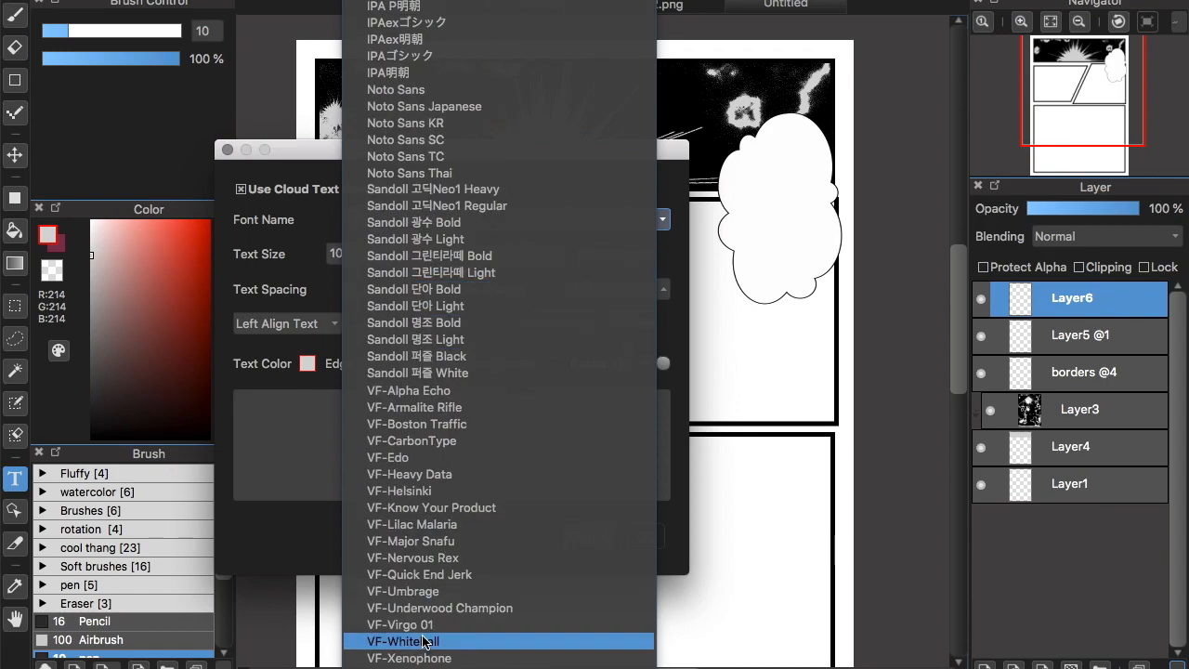
Type 'bababa', trying VF-Whitehall and Sandoll 단아 Bold fonts, and darken the text colour
{"action": "left_click", "coordinate": [410, 641]}
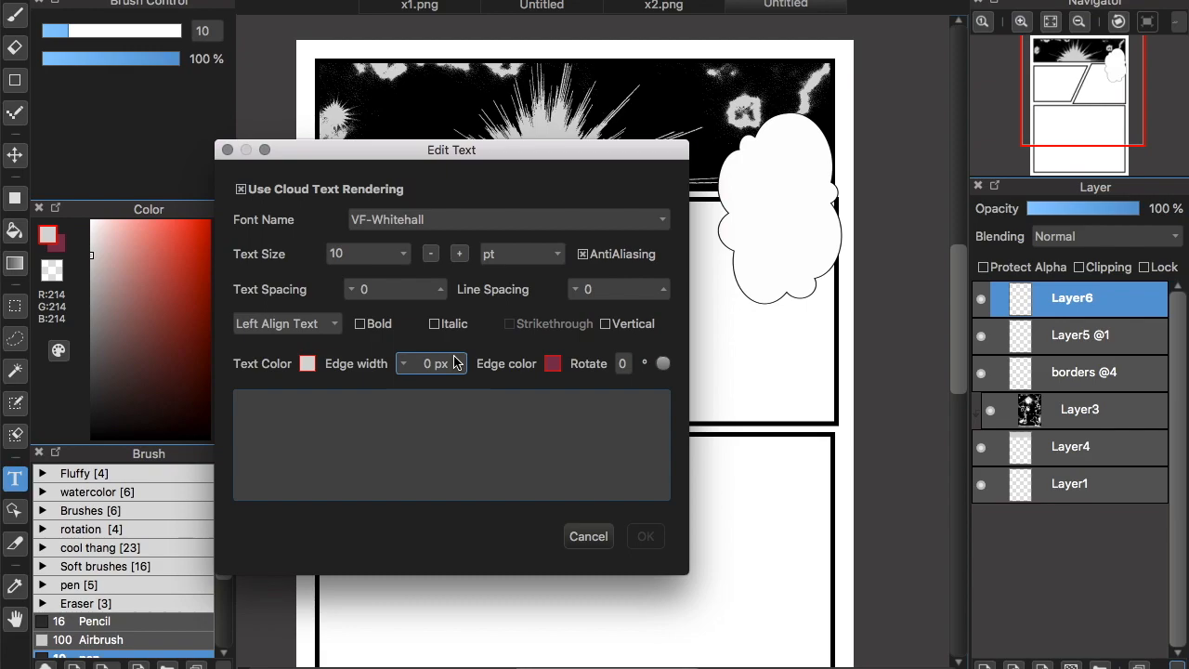
{"action": "type", "text": "babab"}
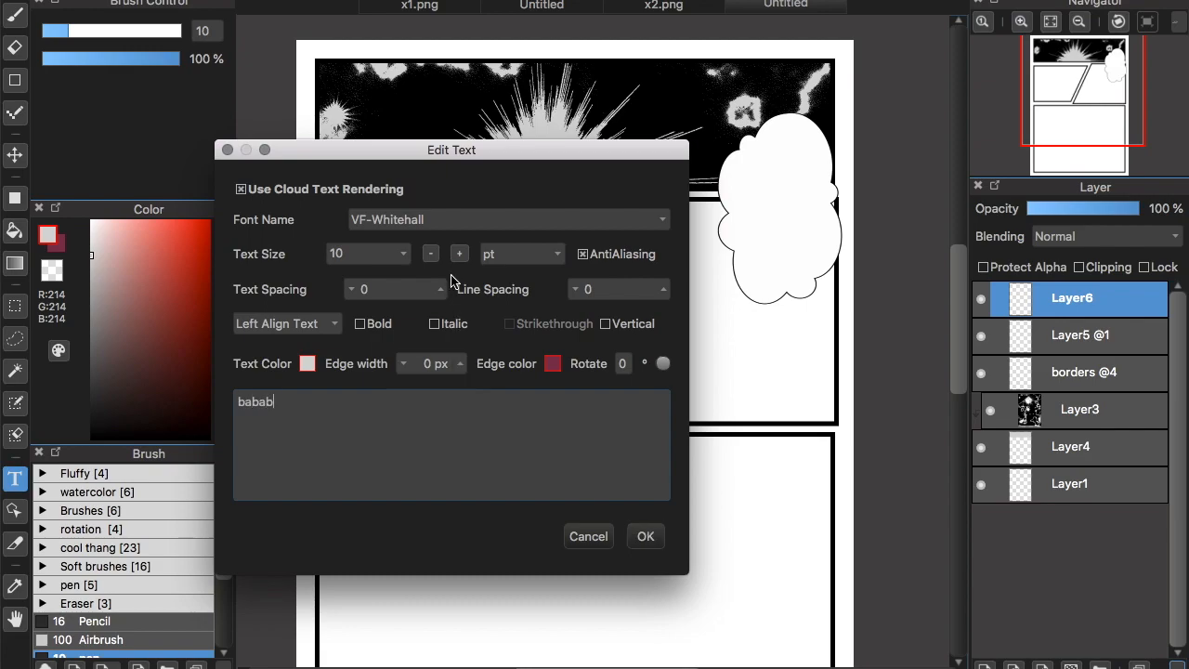
{"action": "left_click", "coordinate": [645, 536]}
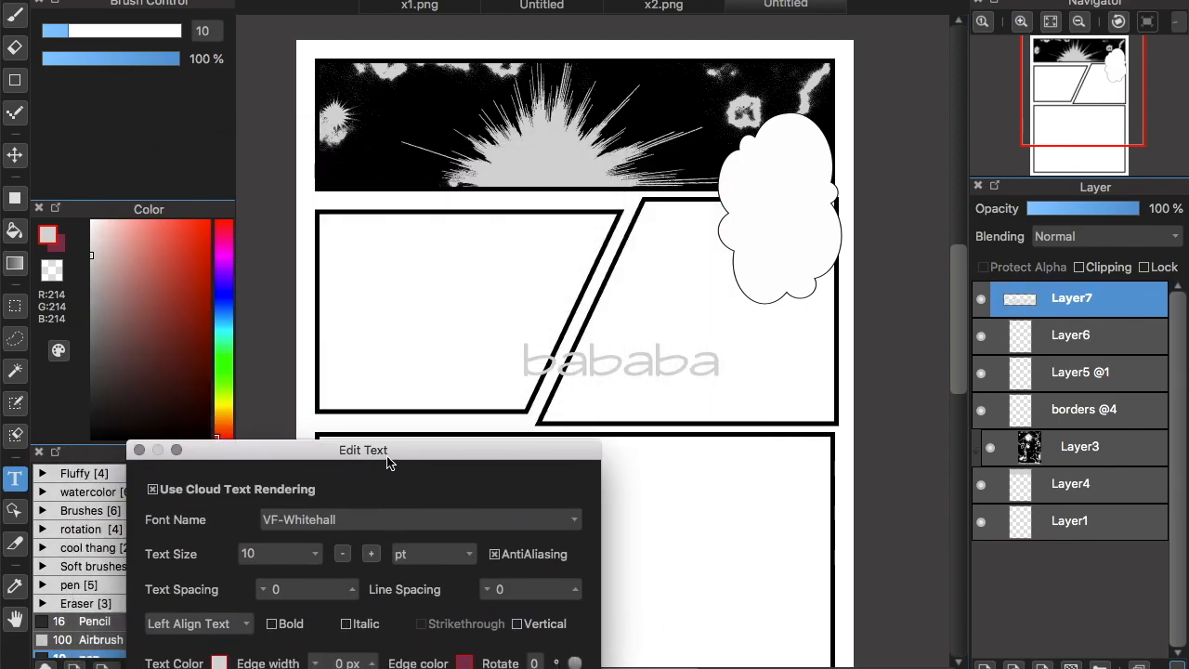
{"action": "left_click", "coordinate": [418, 519]}
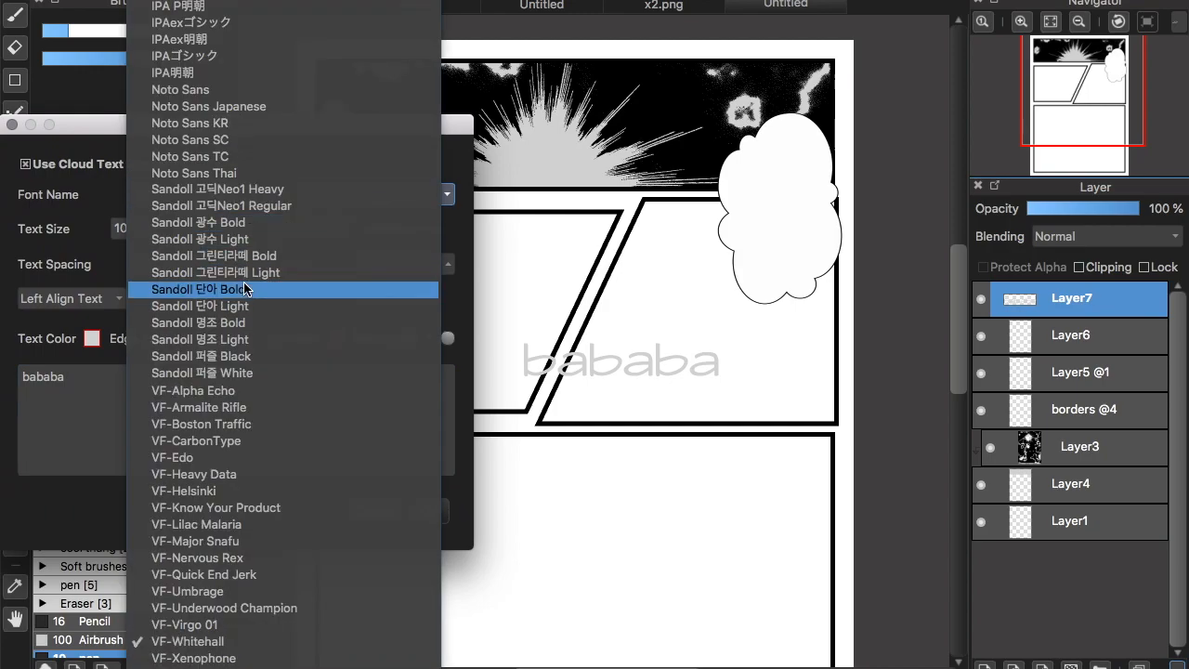
{"action": "left_click", "coordinate": [200, 289]}
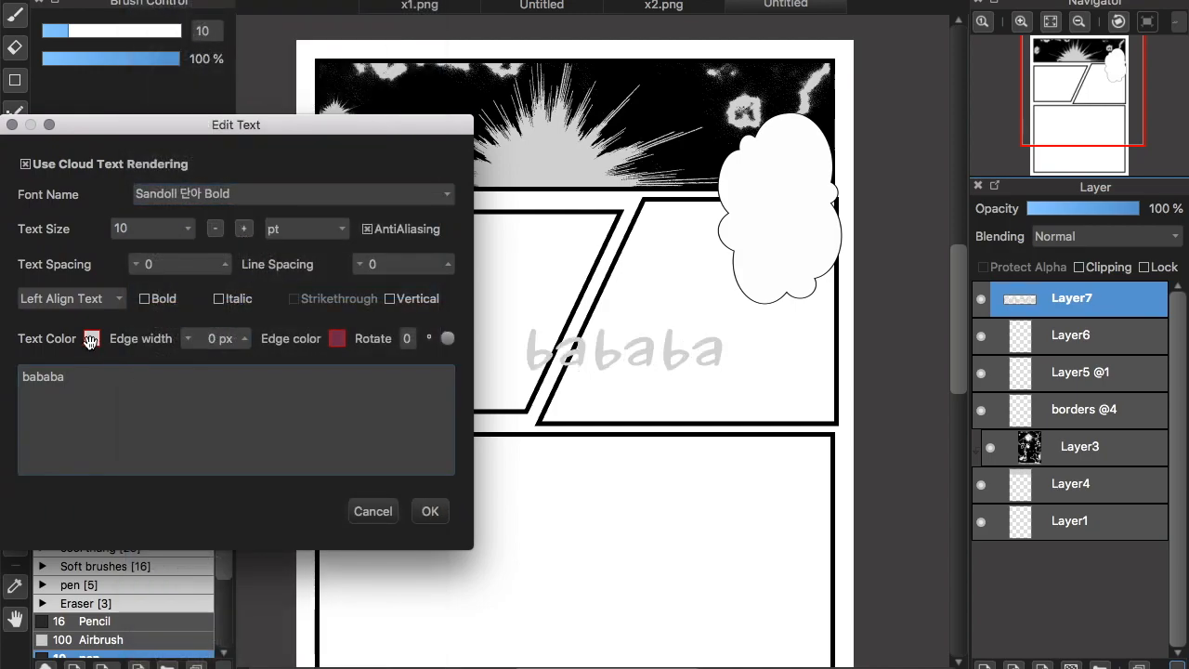
{"action": "left_click", "coordinate": [91, 338]}
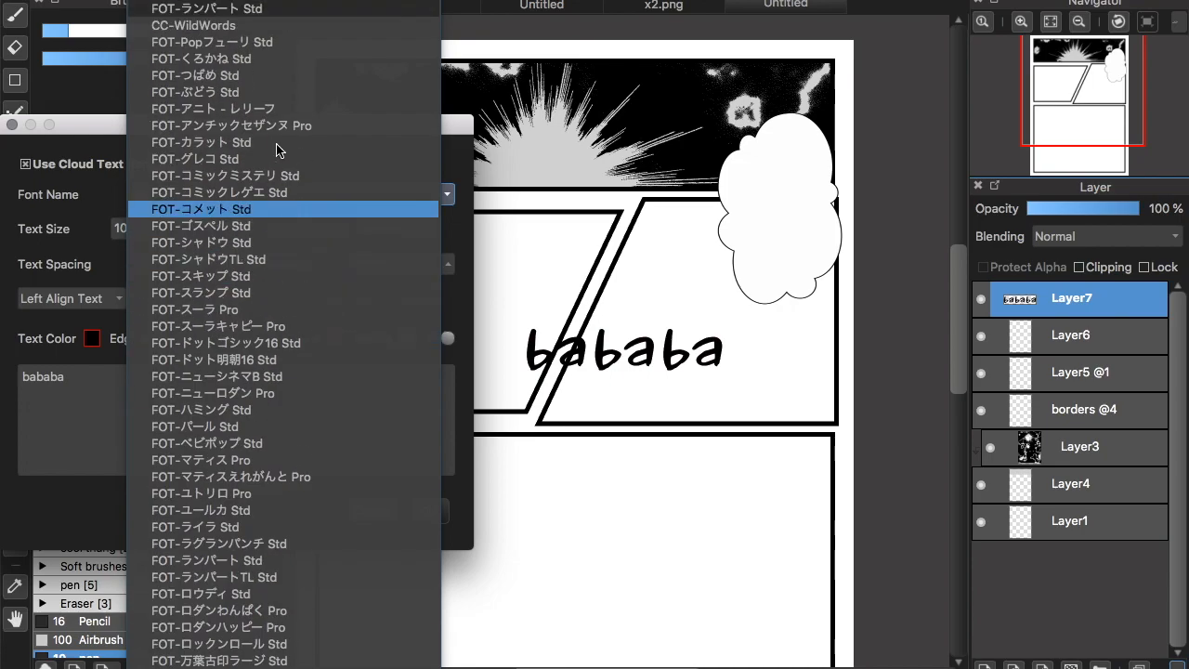
Try more fonts for the text, including VF-Lilac Malaria
{"action": "left_click", "coordinate": [201, 142]}
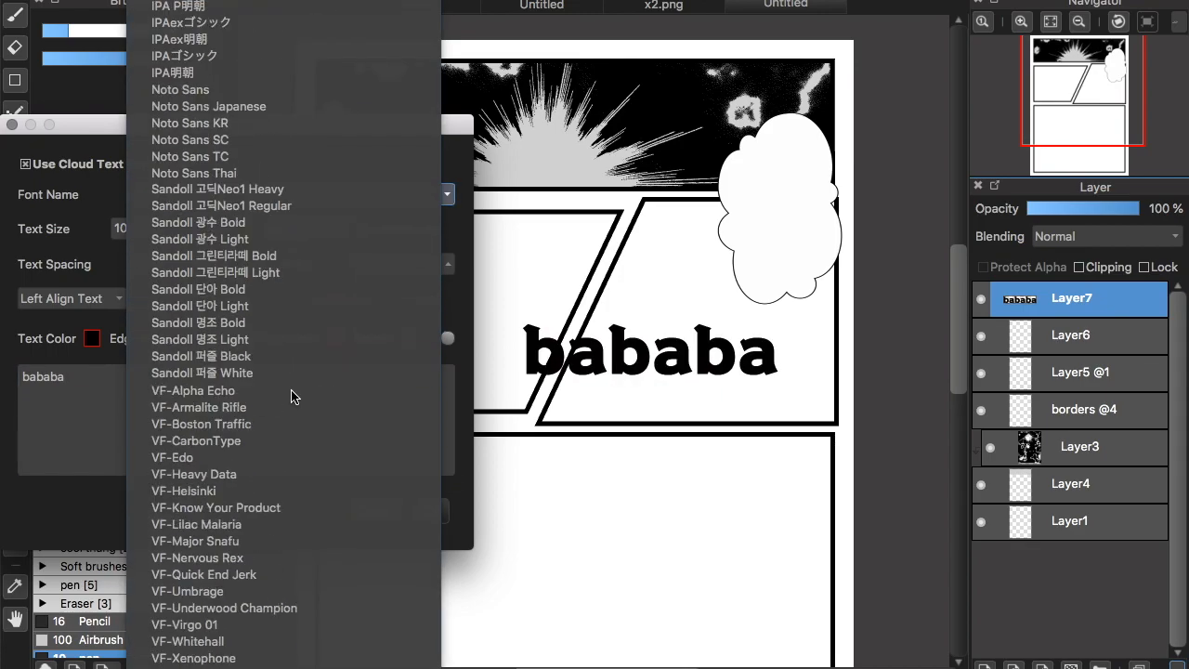
{"action": "mouse_move", "coordinate": [260, 607]}
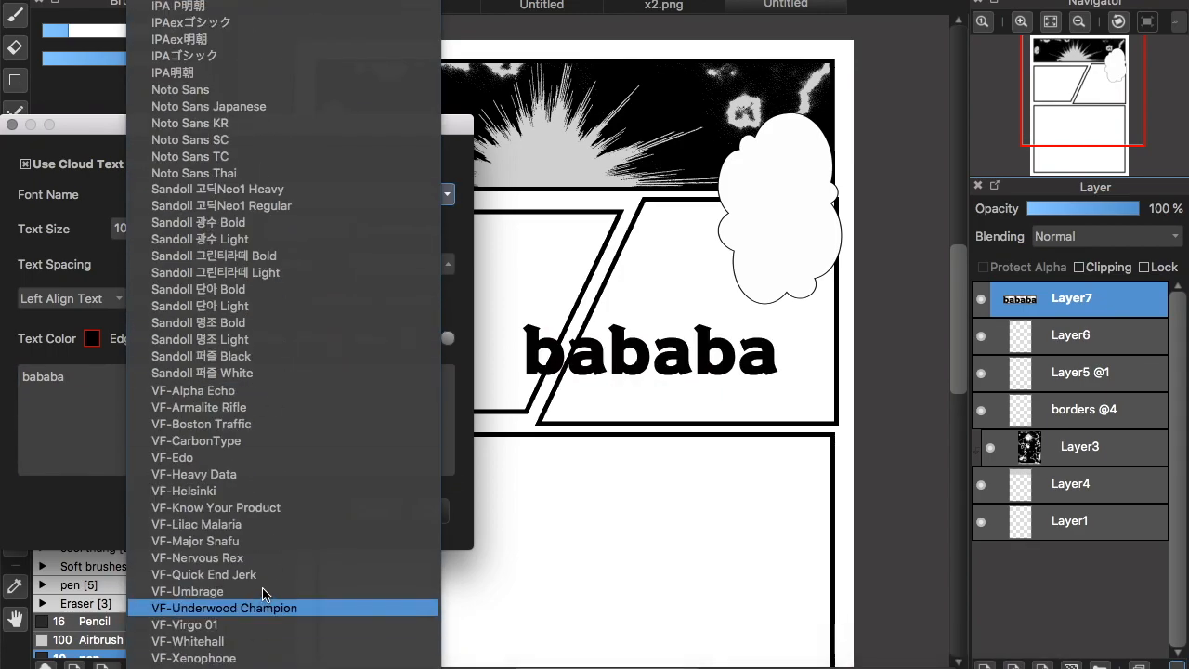
{"action": "left_click", "coordinate": [194, 473]}
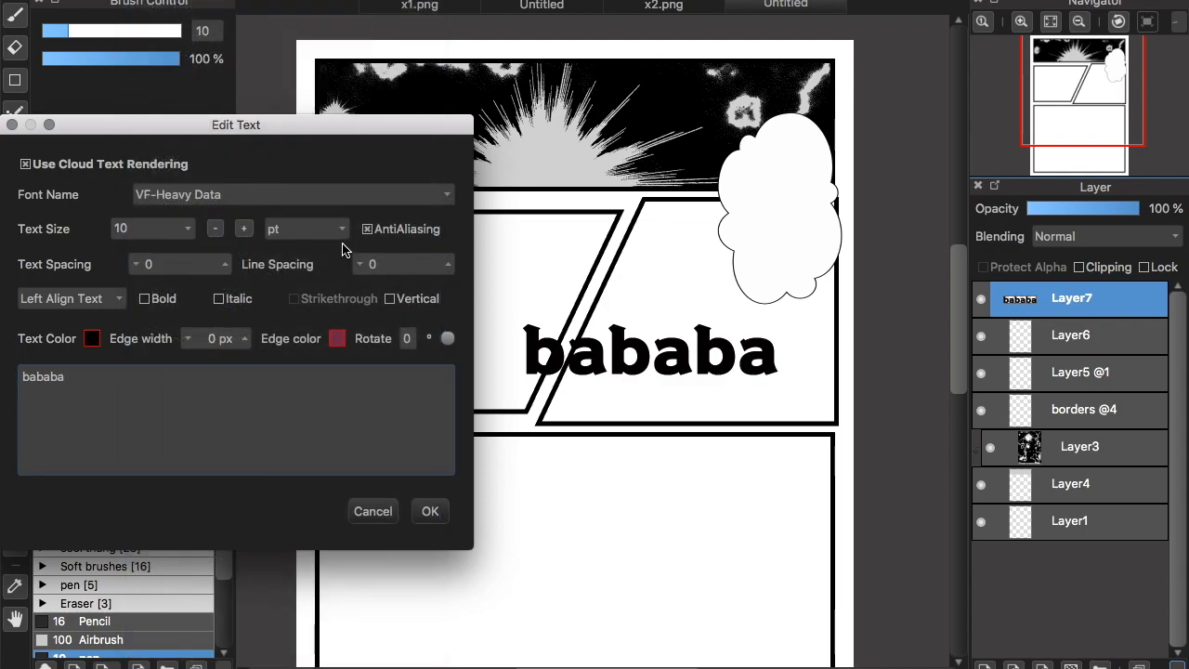
{"action": "left_click", "coordinate": [292, 194]}
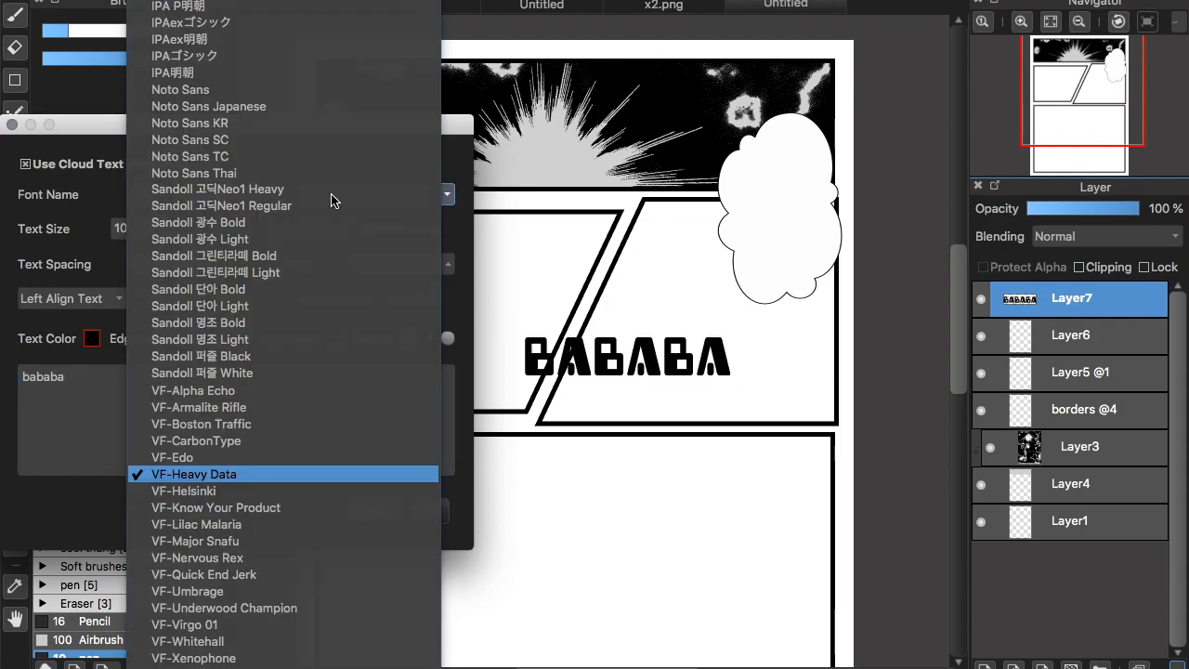
{"action": "left_click", "coordinate": [196, 524]}
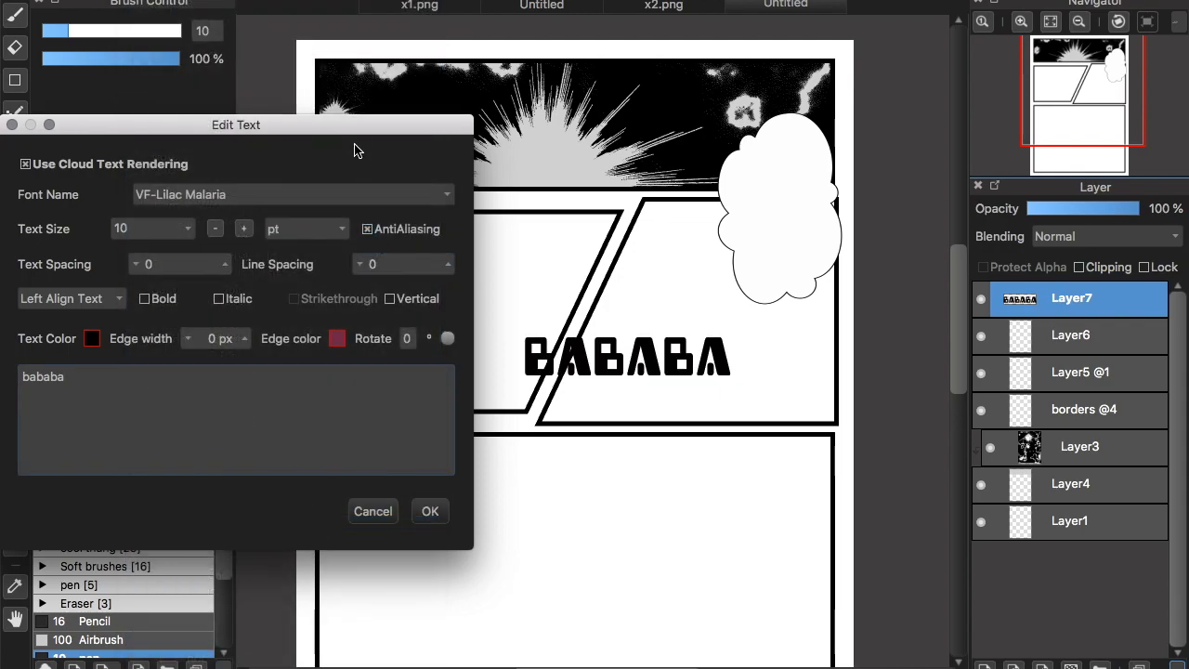
{"action": "left_click", "coordinate": [288, 194]}
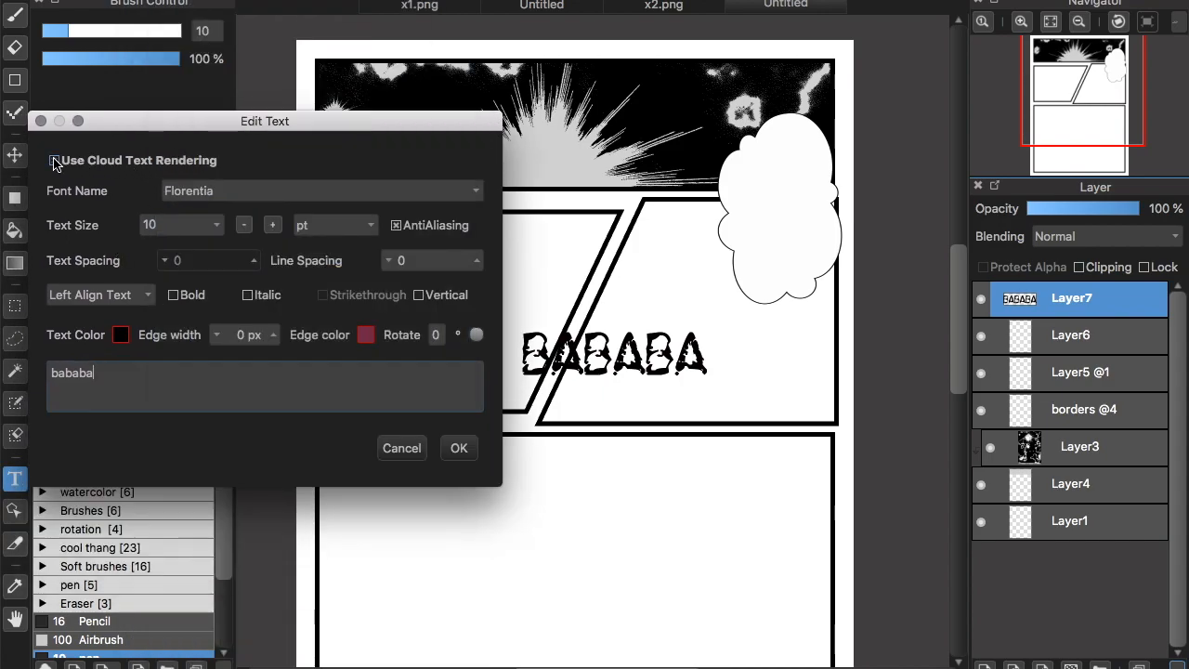
Turn off cloud text rendering and set the bababa text in Comic Sans MS
{"action": "left_click", "coordinate": [321, 191]}
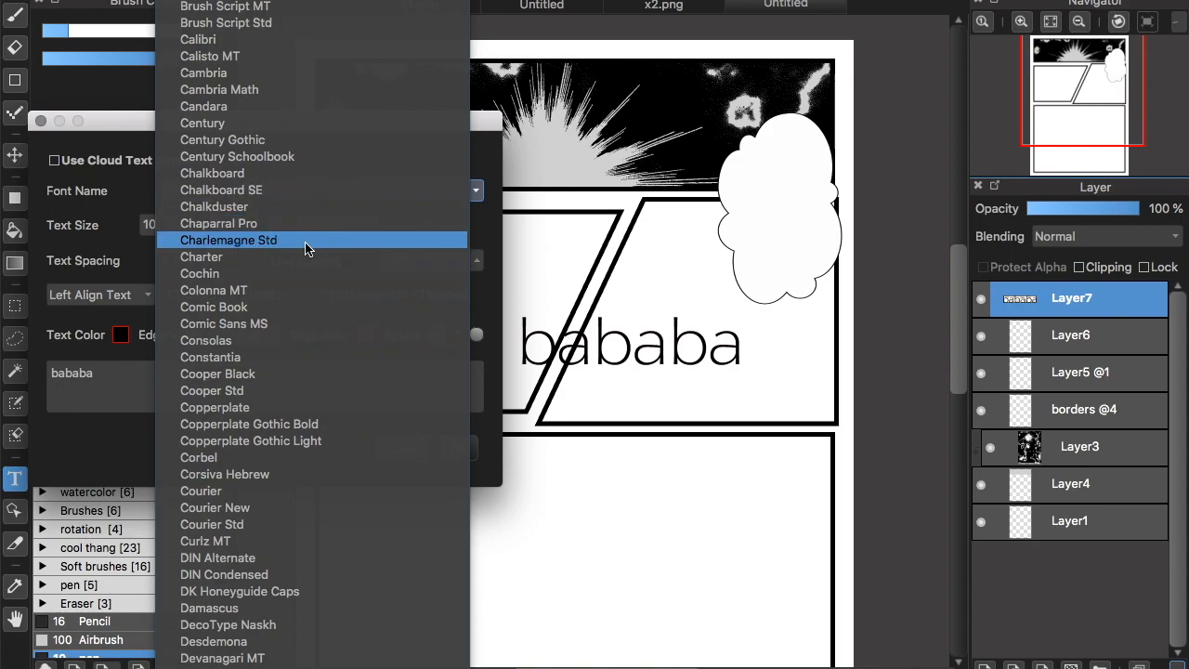
{"action": "mouse_move", "coordinate": [270, 324]}
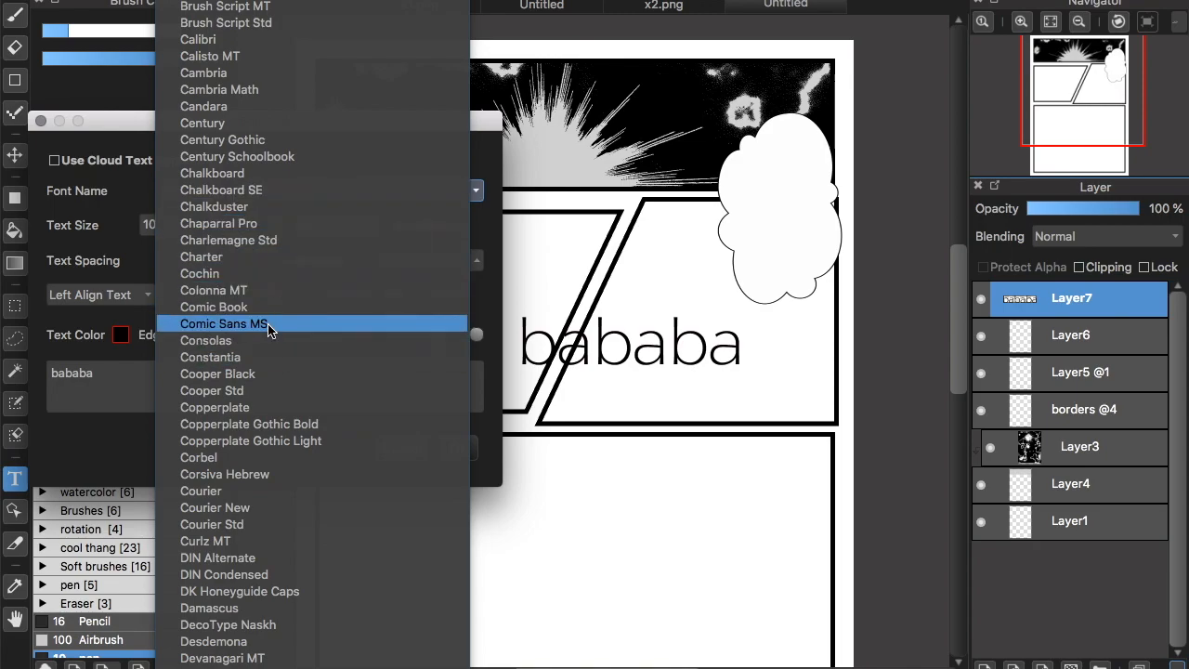
{"action": "left_click", "coordinate": [223, 323]}
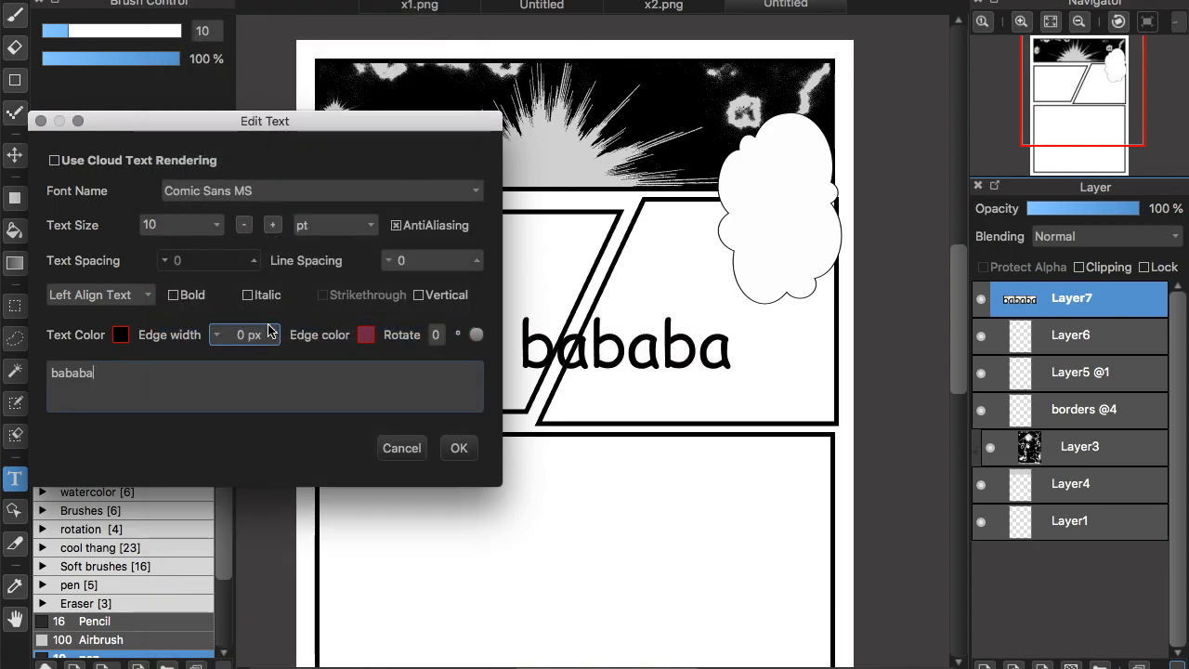
{"action": "mouse_move", "coordinate": [348, 363]}
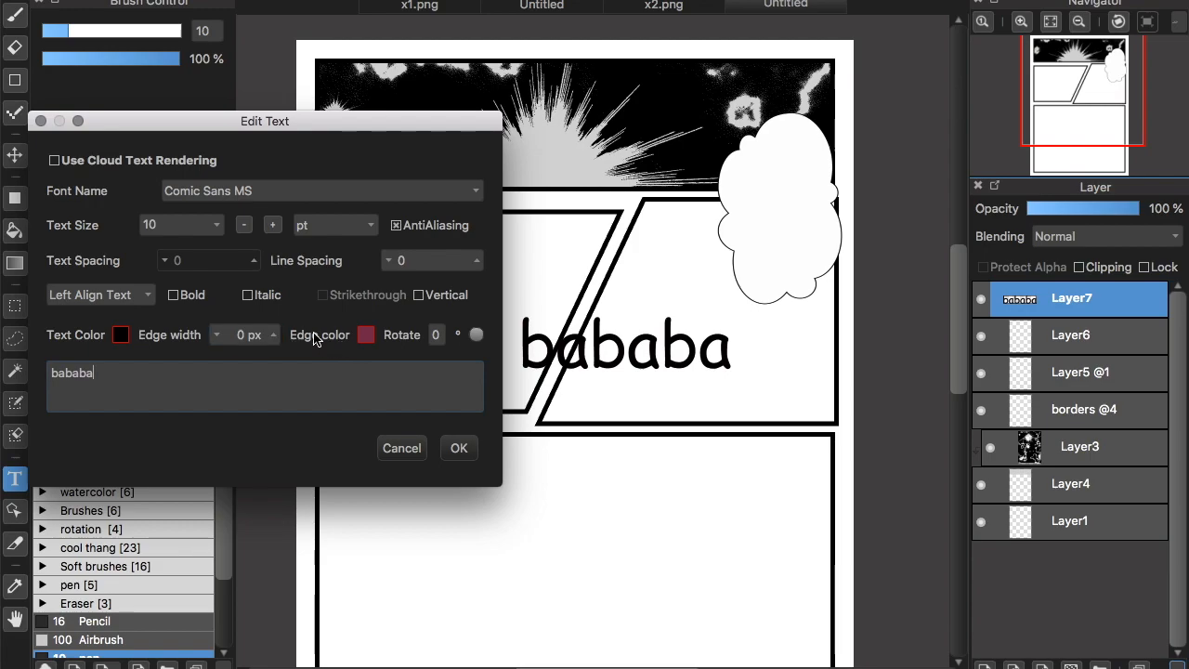
Give the bababa text a 4 px dark red outline and confirm the edit
{"action": "left_click", "coordinate": [240, 335]}
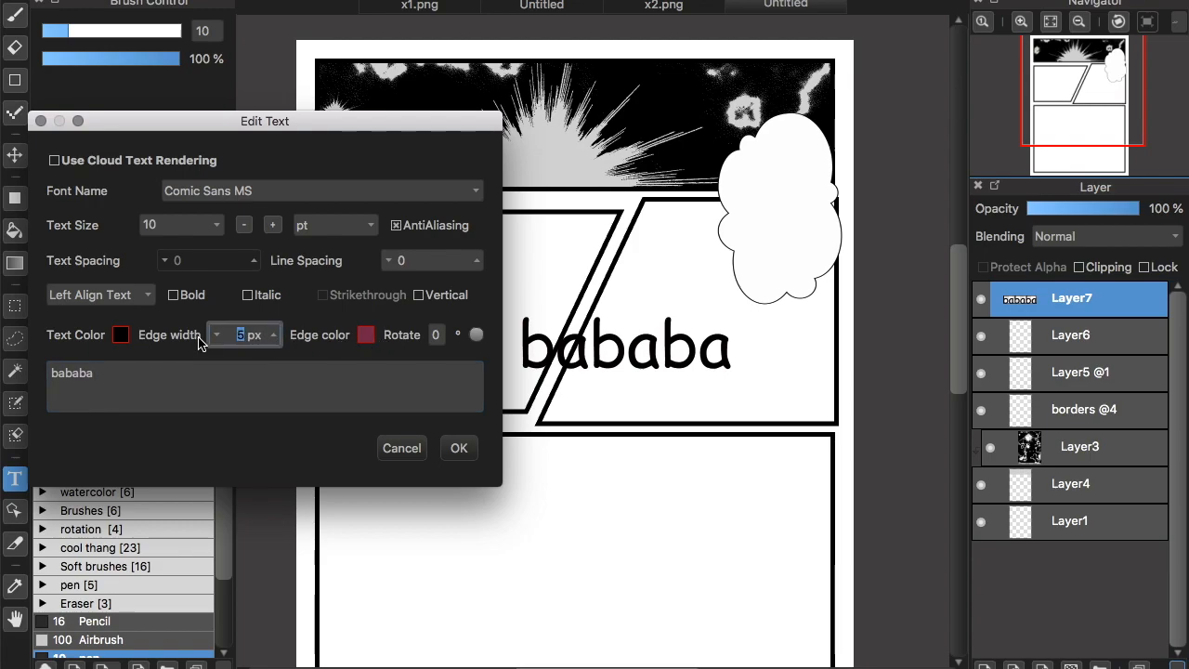
{"action": "left_click", "coordinate": [219, 339]}
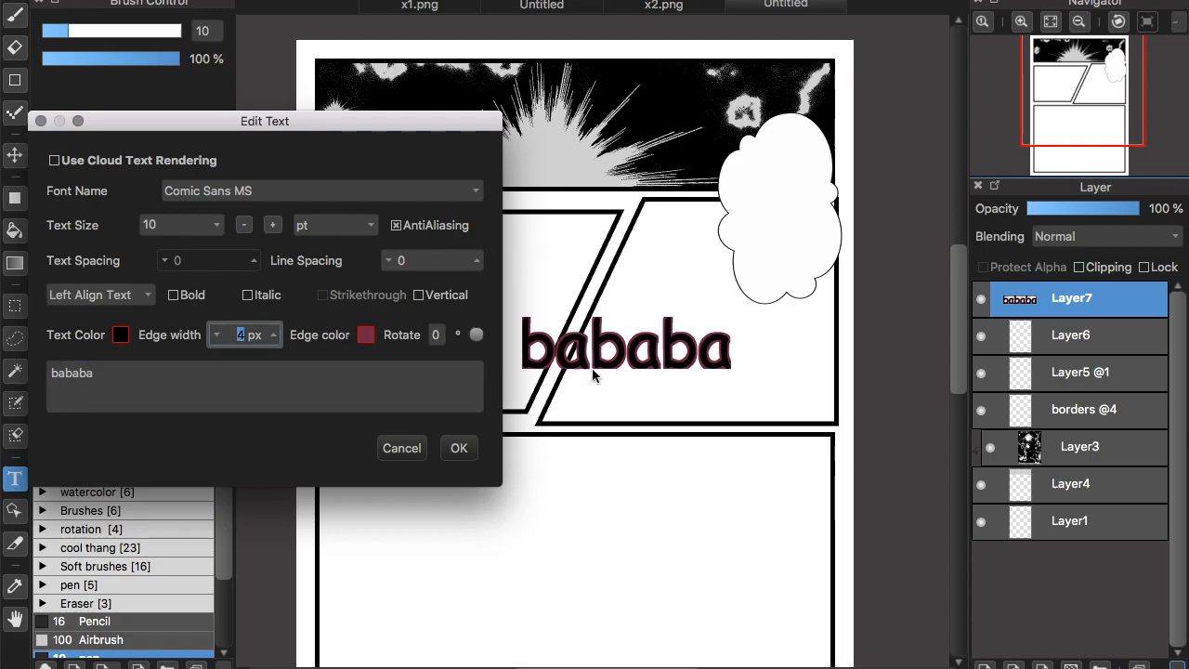
{"action": "left_click", "coordinate": [459, 447]}
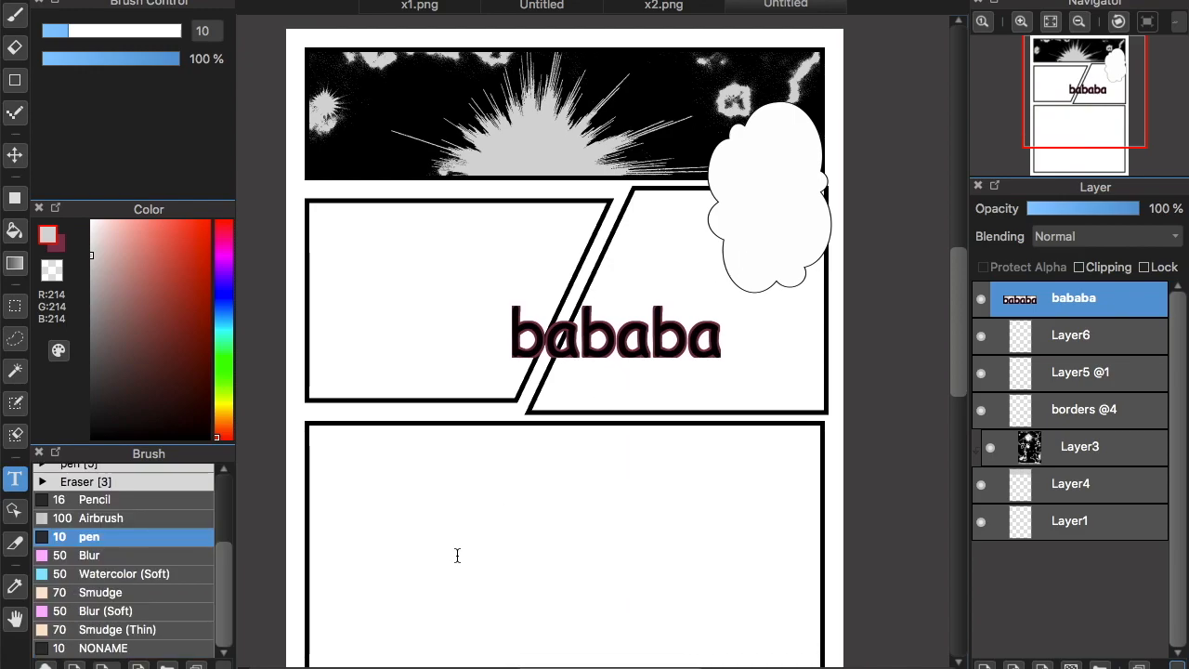
{"action": "mouse_move", "coordinate": [139, 149]}
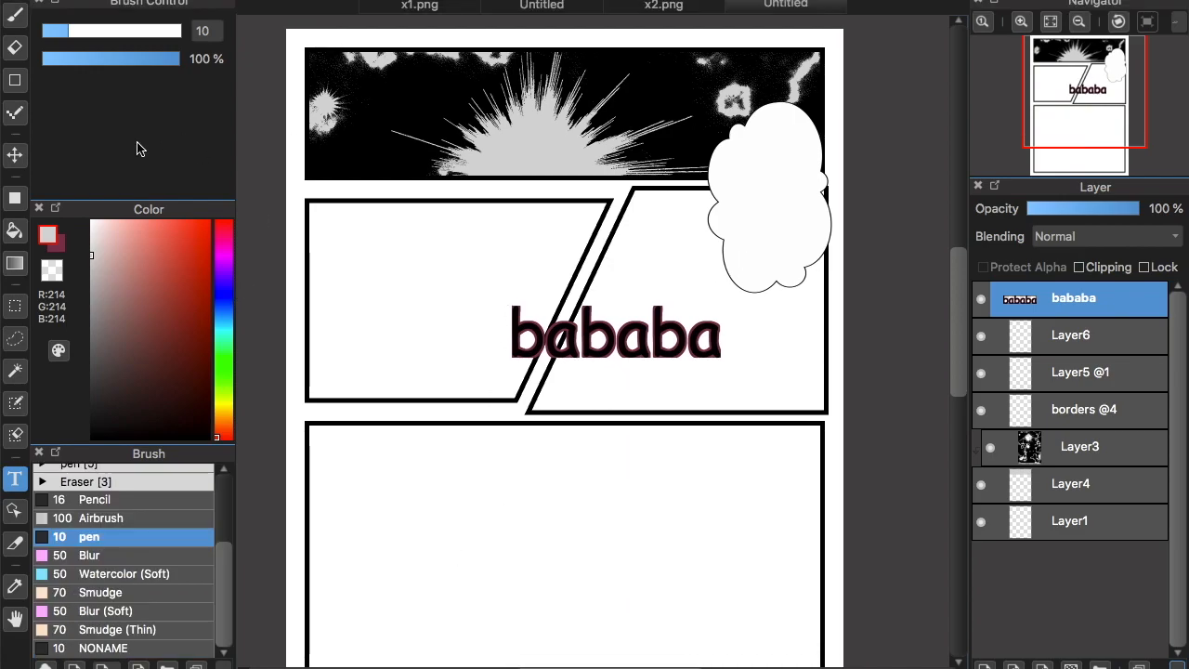
{"action": "mouse_move", "coordinate": [351, 281]}
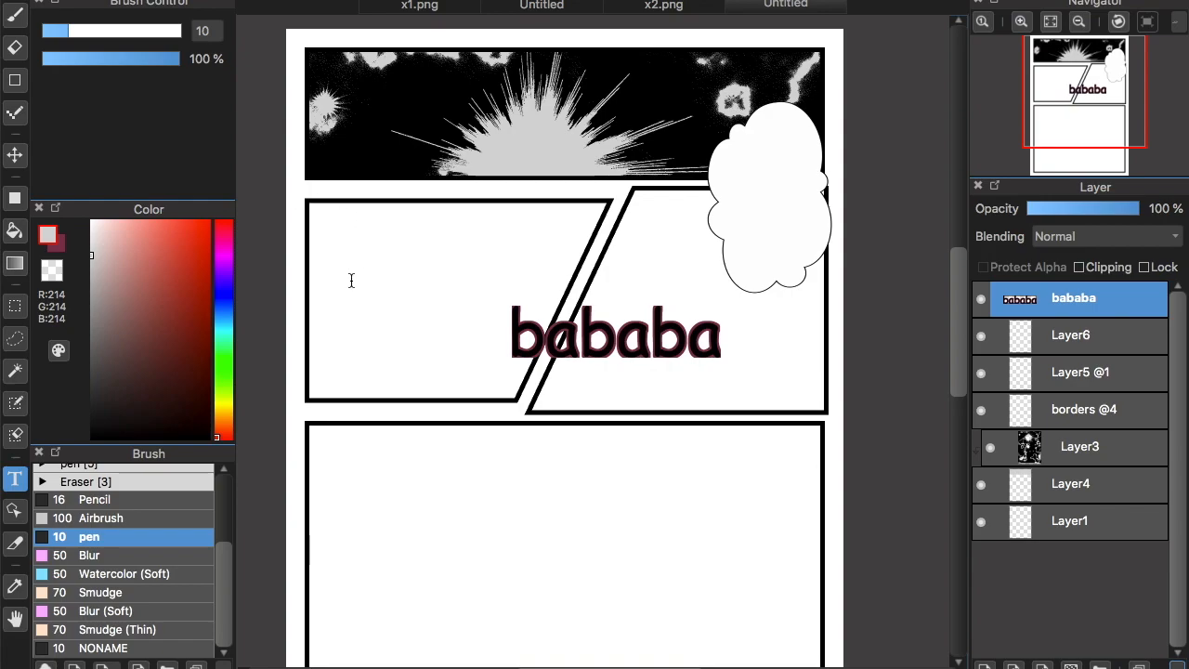
Zoom out, briefly view x2.png, then return to the draft manga page
{"action": "scroll", "scroll_direction": "down", "scroll_amount": 3}
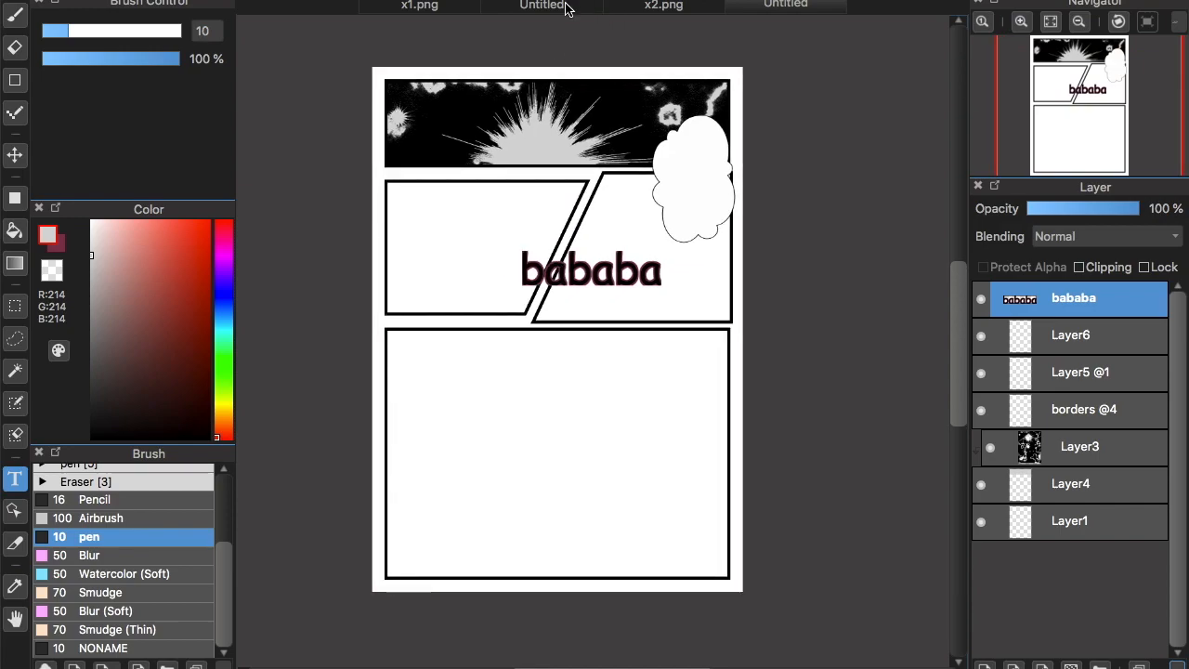
{"action": "left_click", "coordinate": [664, 6]}
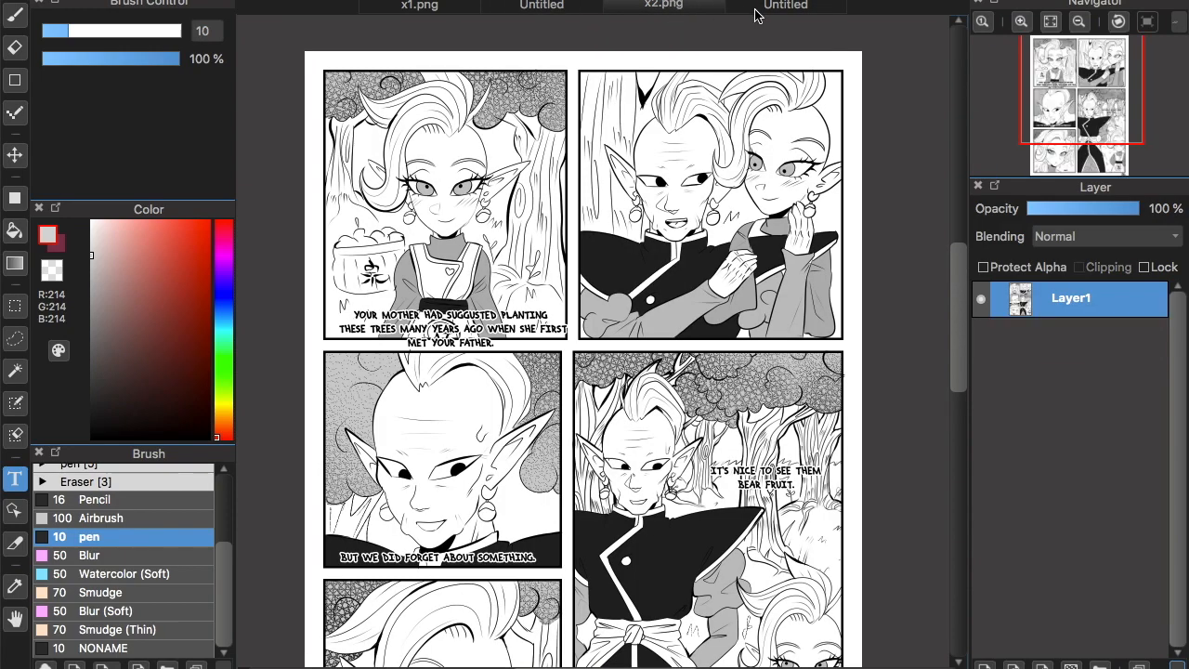
{"action": "left_click", "coordinate": [783, 6]}
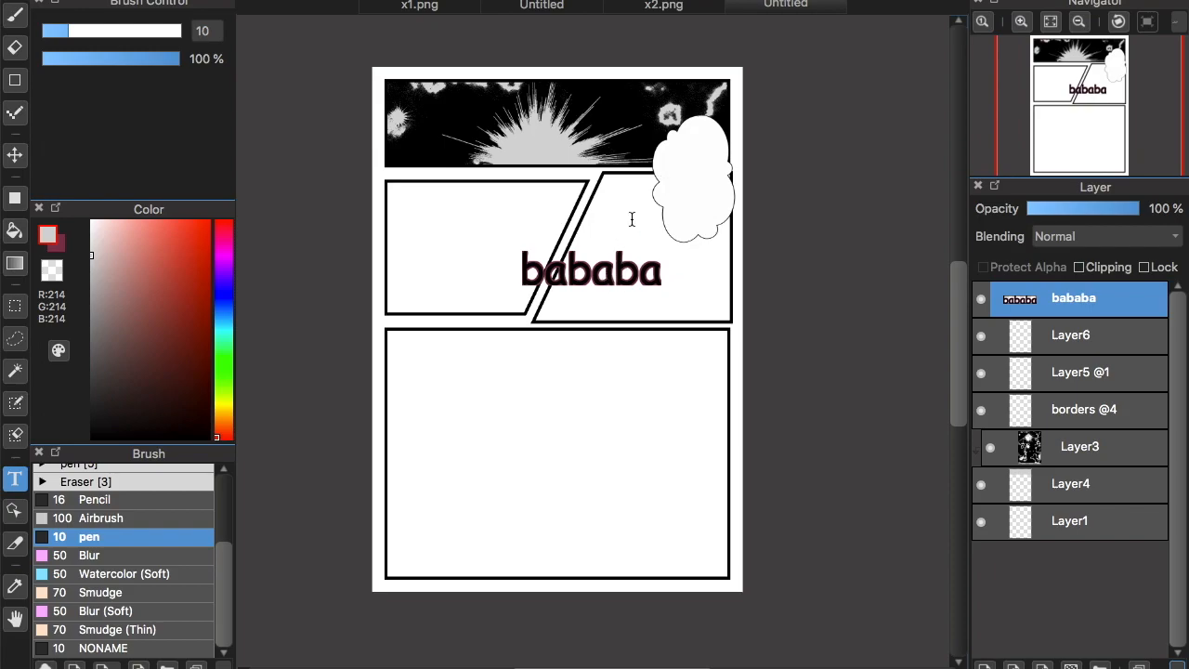